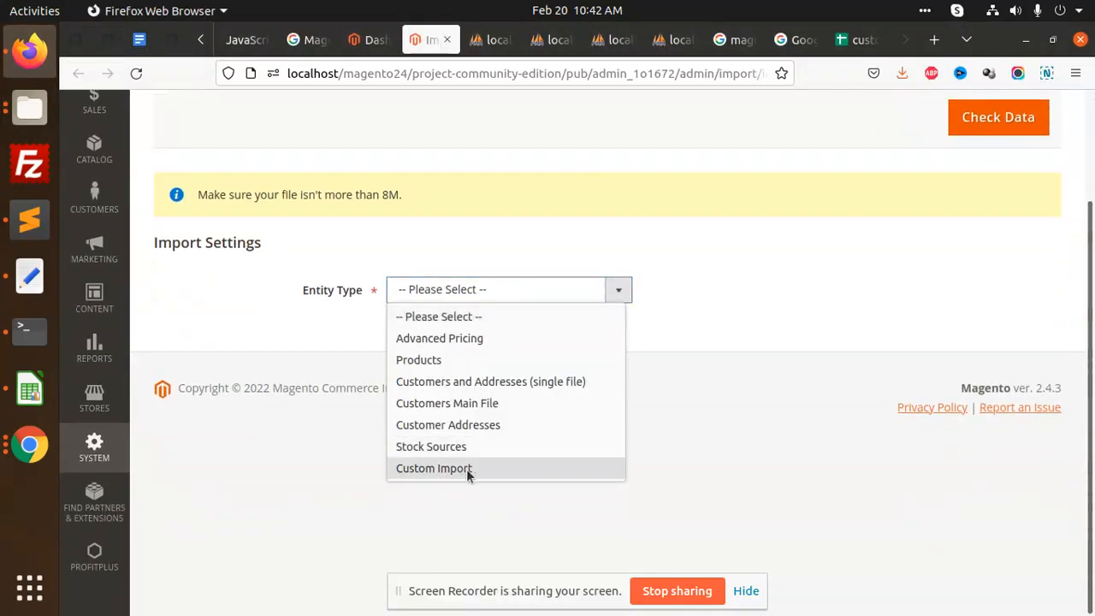
{"action": "mouse_move", "coordinate": [475, 478]}
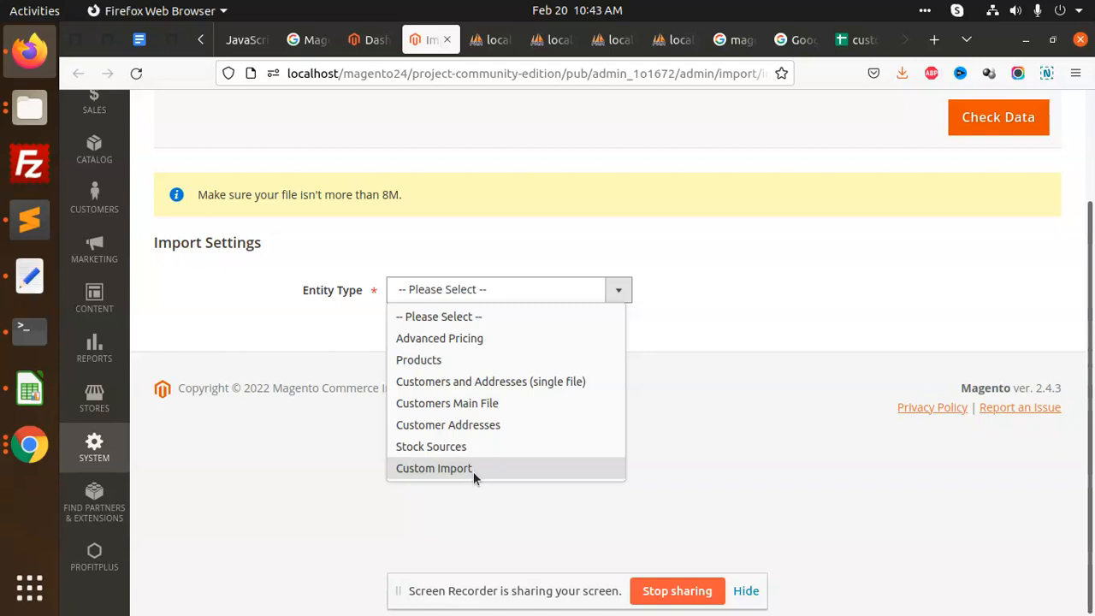
- Import custom_import.csv as Custom Import entity, then view the custom_import table in phpMyAdmin
{"action": "left_click", "coordinate": [435, 468]}
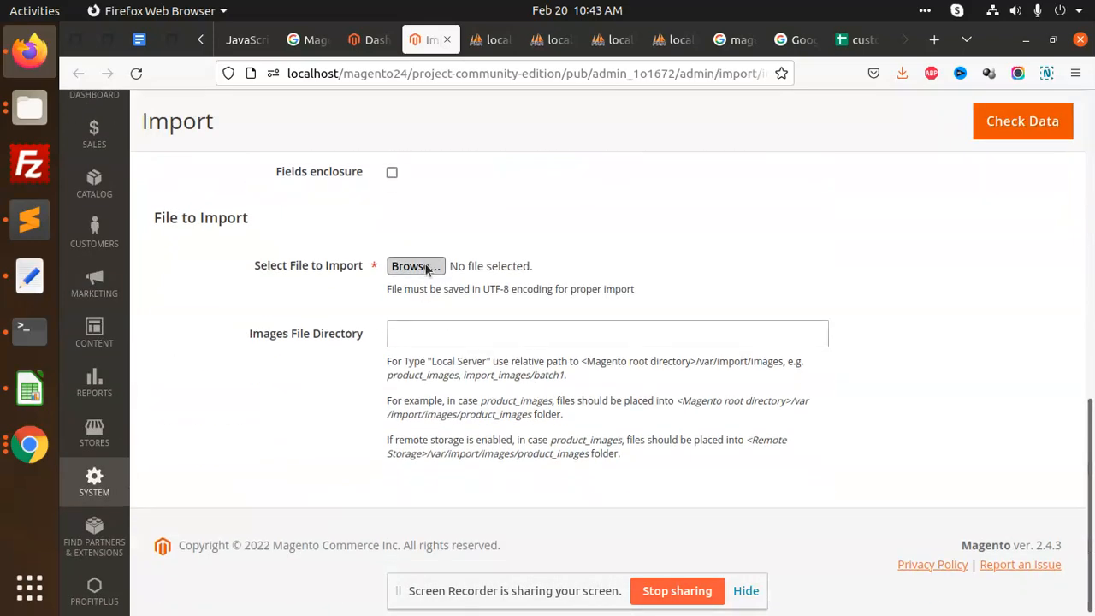
{"action": "left_click", "coordinate": [416, 267]}
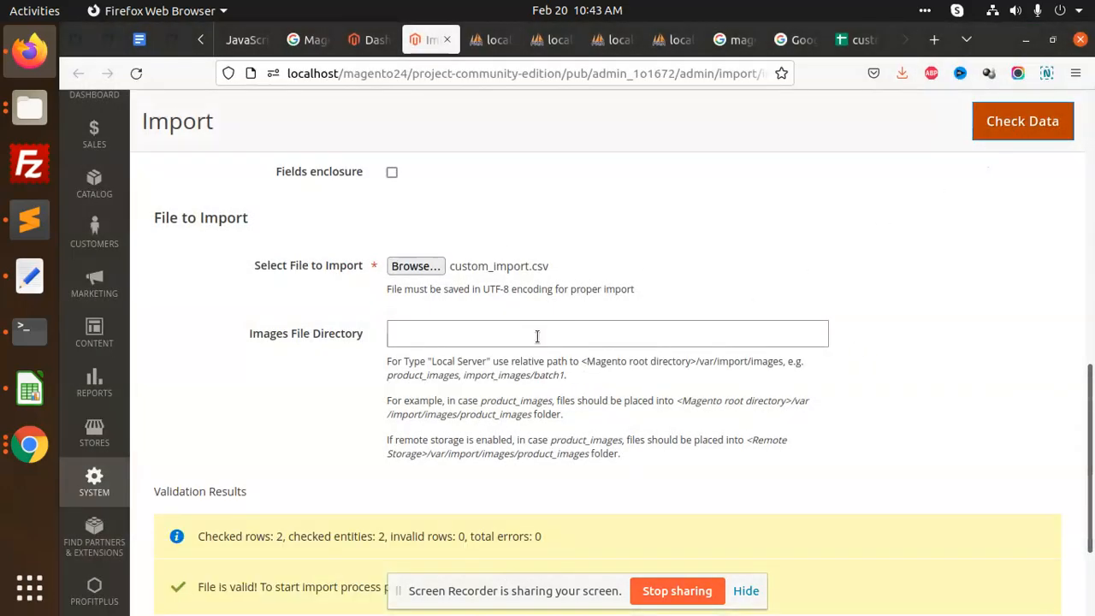
{"action": "scroll", "scroll_direction": "down", "scroll_amount": 3}
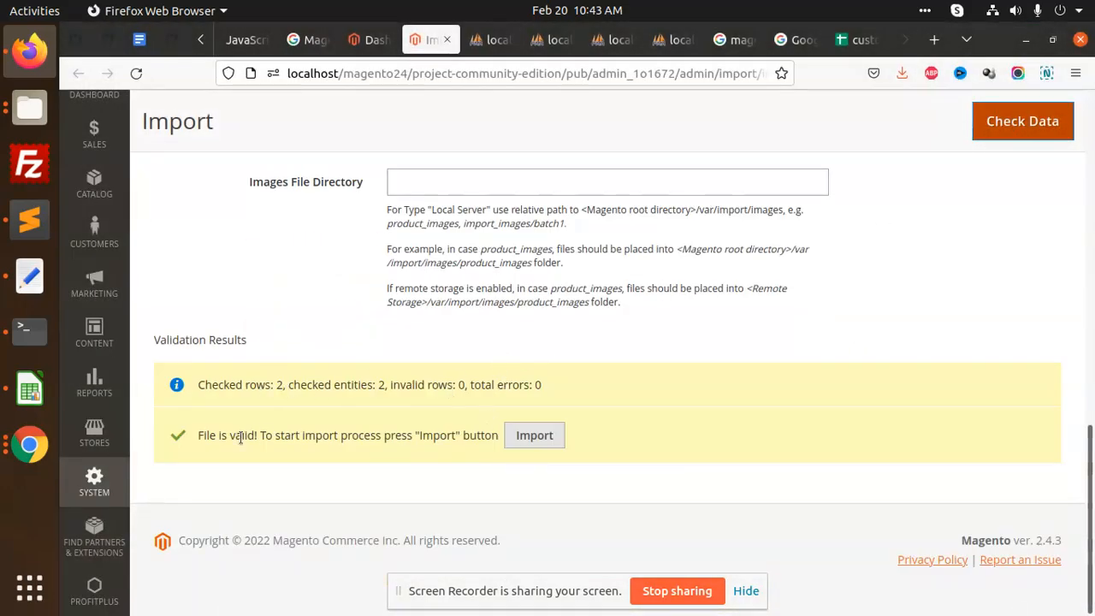
{"action": "mouse_move", "coordinate": [379, 477]}
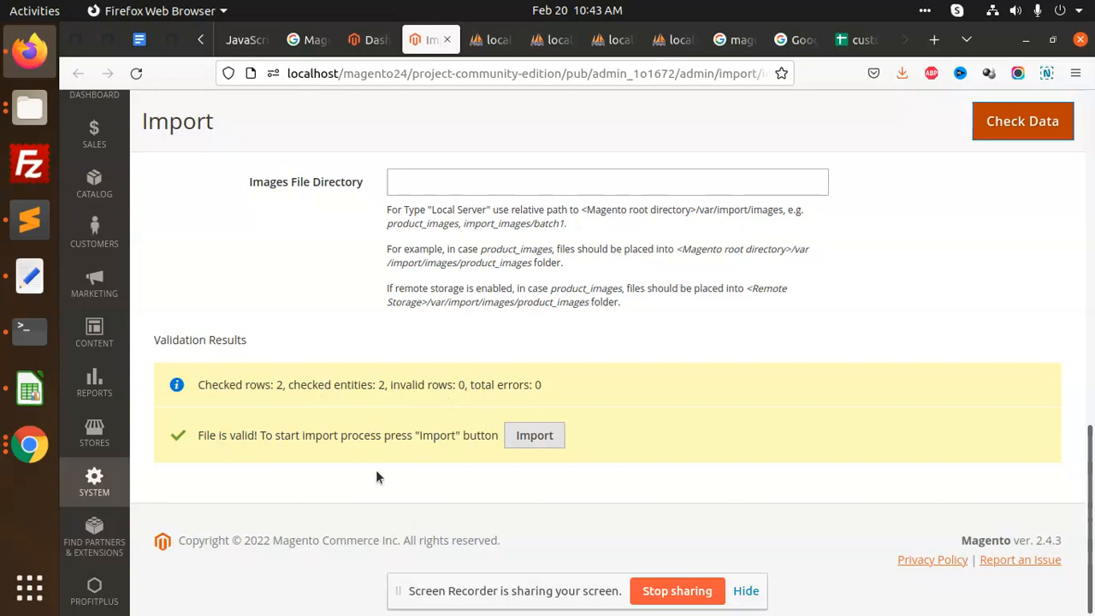
{"action": "left_click", "coordinate": [534, 435]}
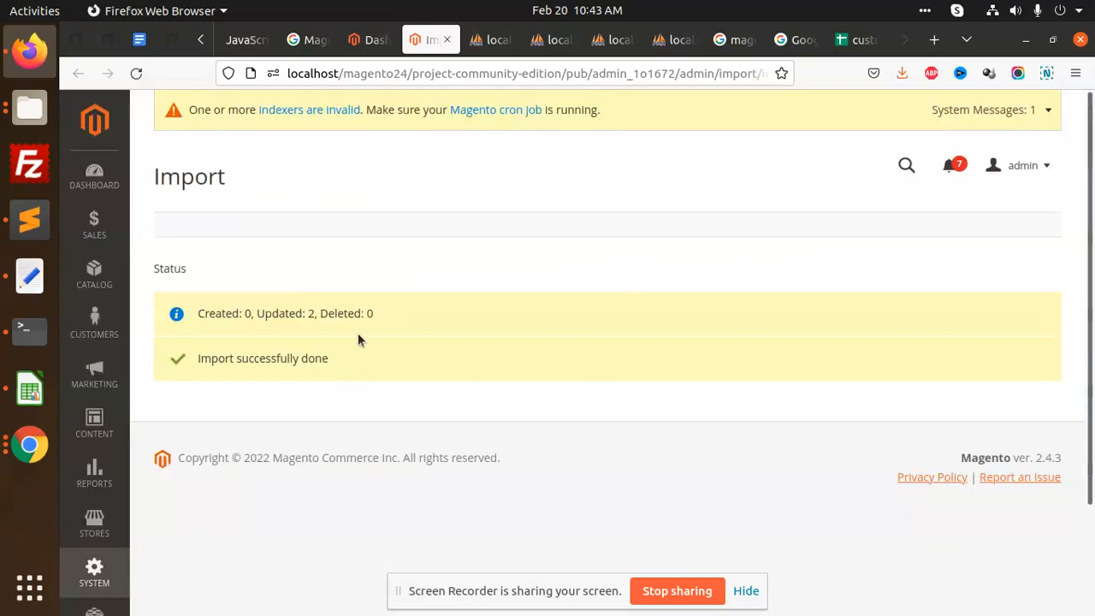
{"action": "mouse_move", "coordinate": [676, 41]}
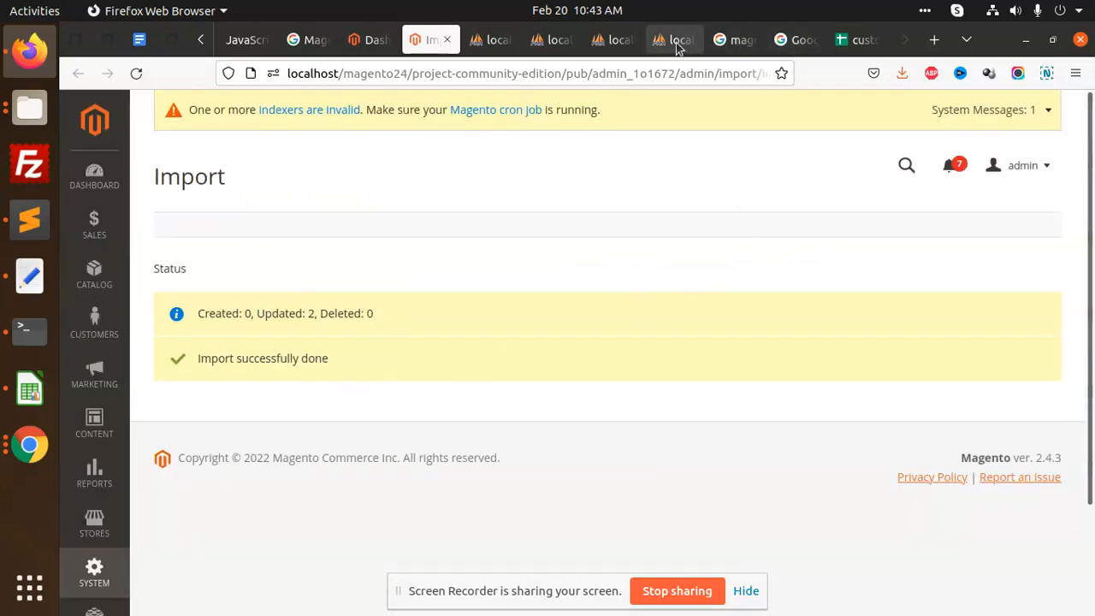
{"action": "left_click", "coordinate": [674, 39]}
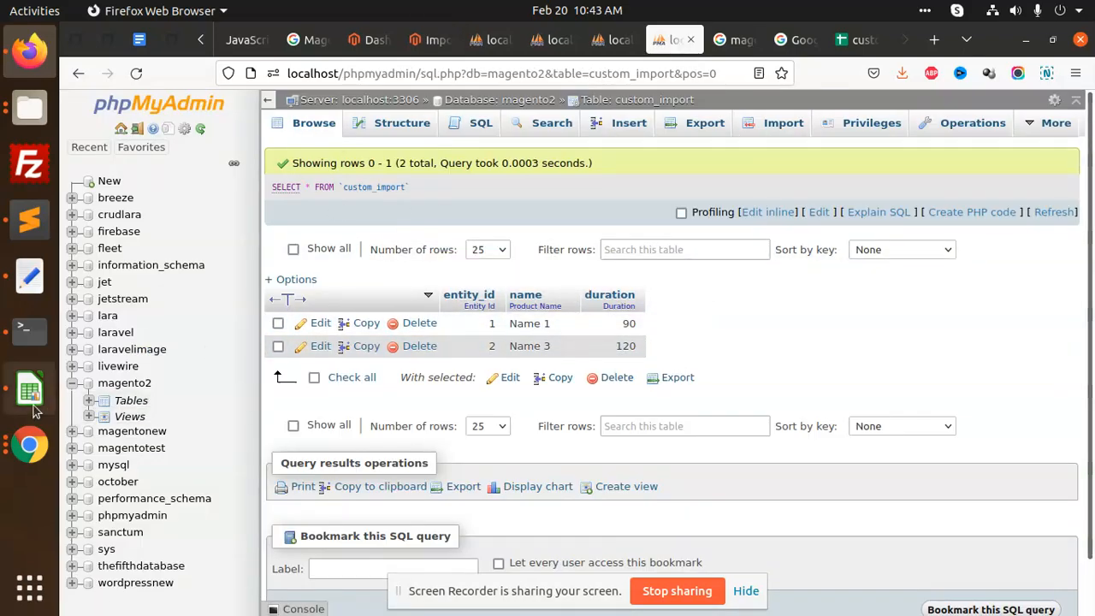
- Change the rows' entity IDs to 3 and 4 and the second row's name to Name 5
{"action": "left_click", "coordinate": [29, 391]}
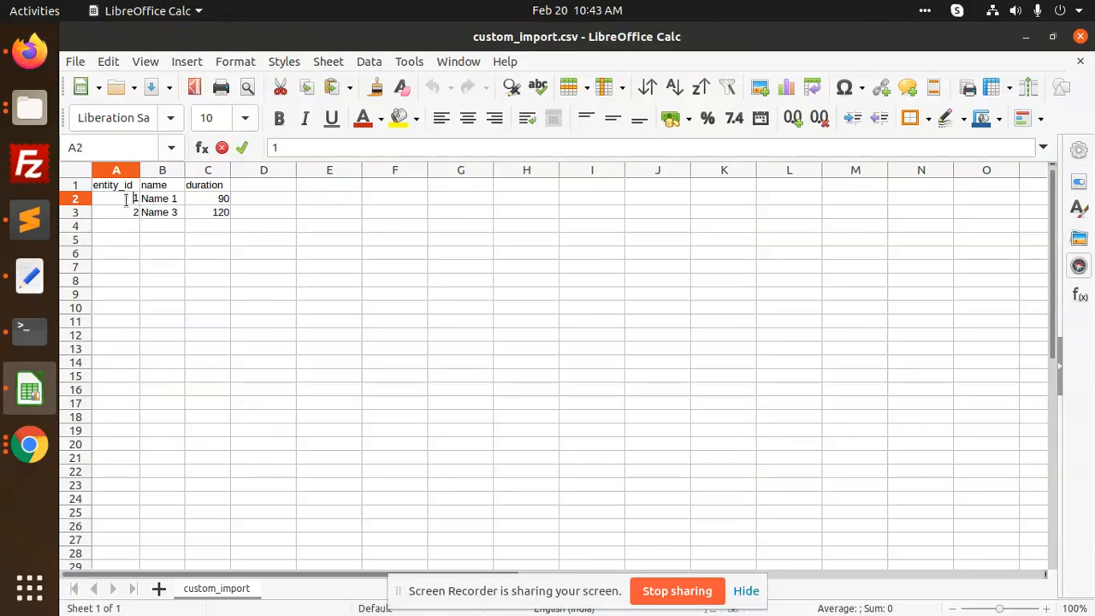
{"action": "type", "text": "3"}
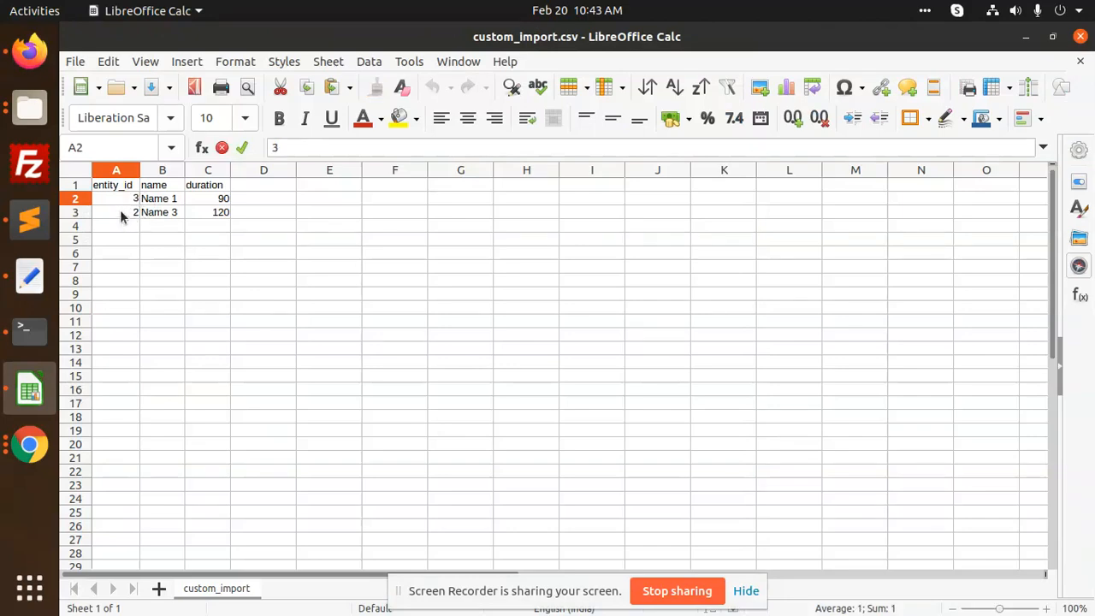
{"action": "left_click", "coordinate": [116, 212]}
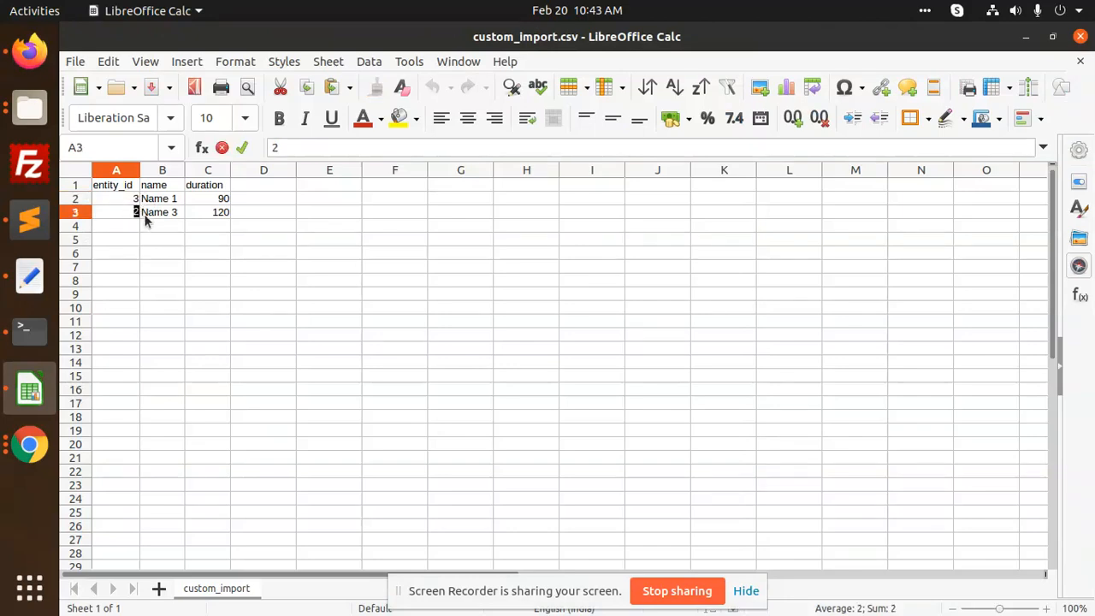
{"action": "left_click", "coordinate": [160, 198]}
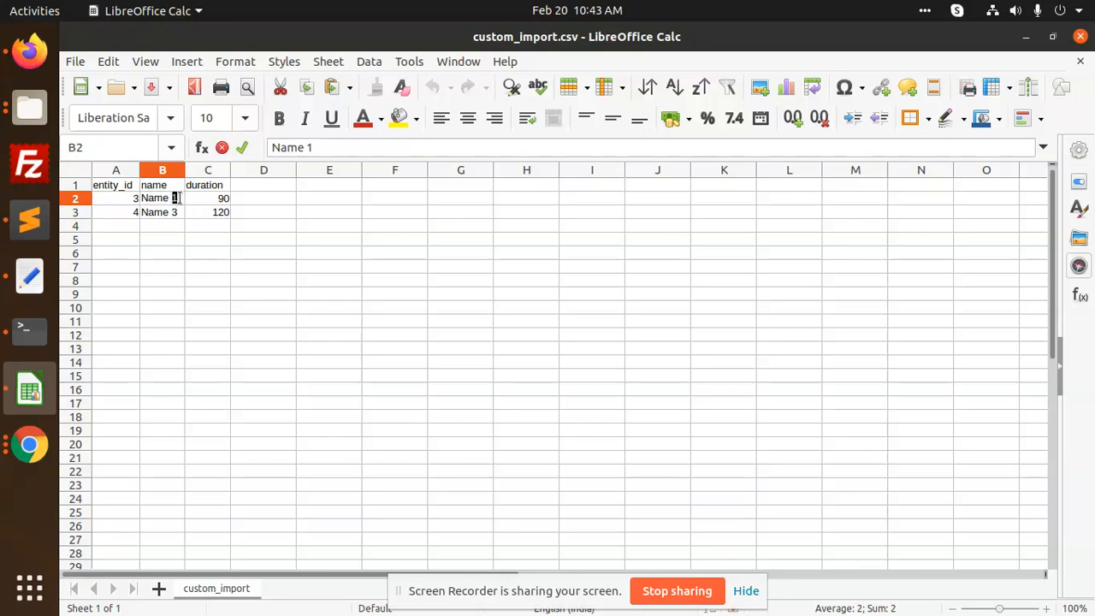
{"action": "left_click", "coordinate": [161, 213]}
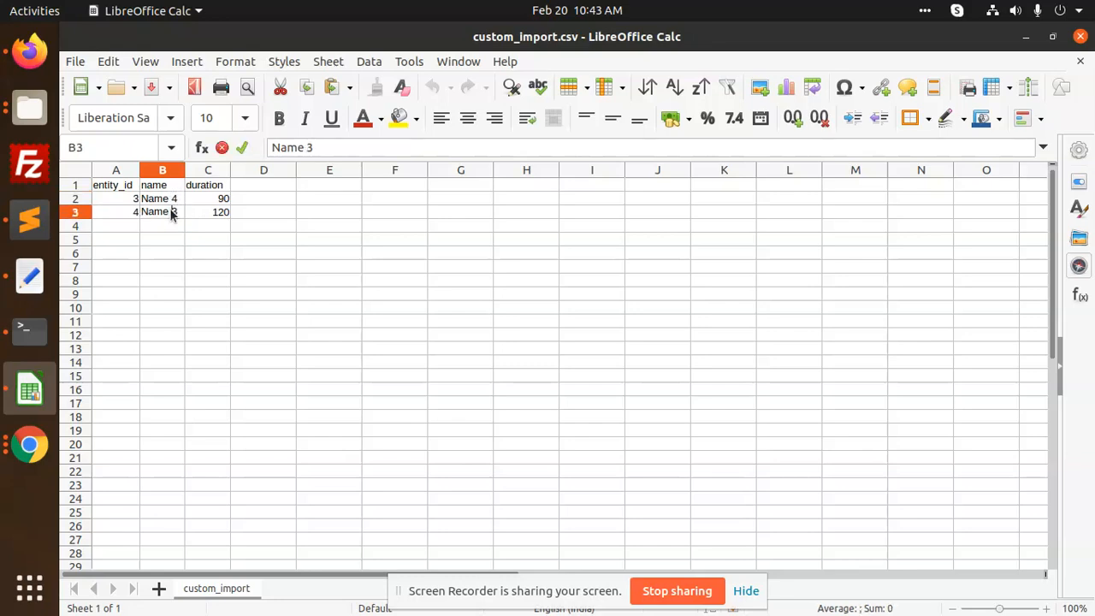
{"action": "type", "text": "Name 5"}
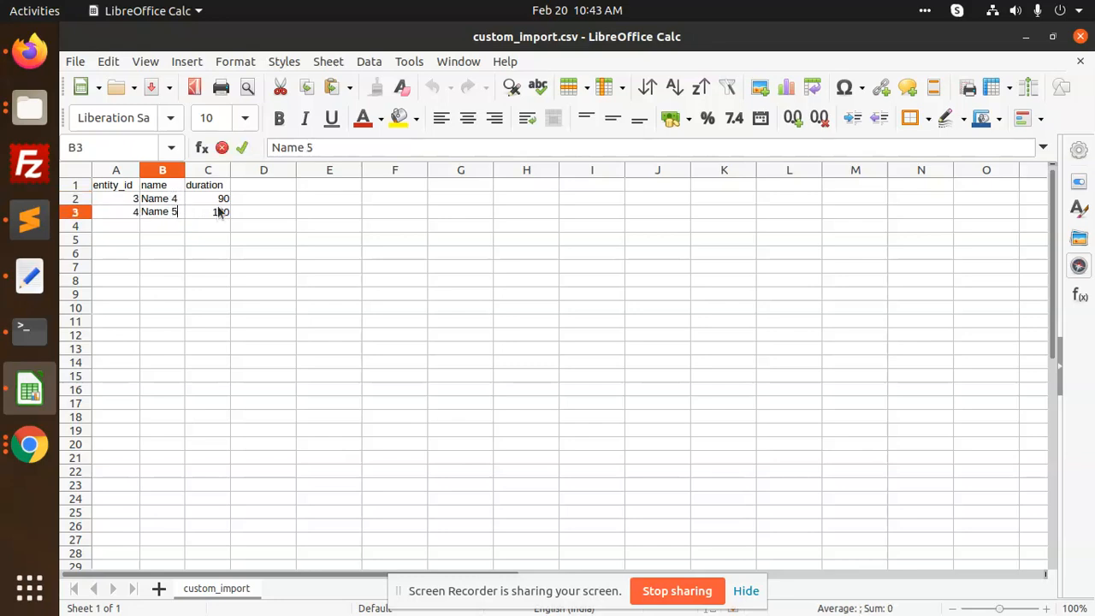
- Set the first row's duration to 2 and save custom_import.csv
{"action": "left_click", "coordinate": [209, 198]}
{"action": "type", "text": "34"}
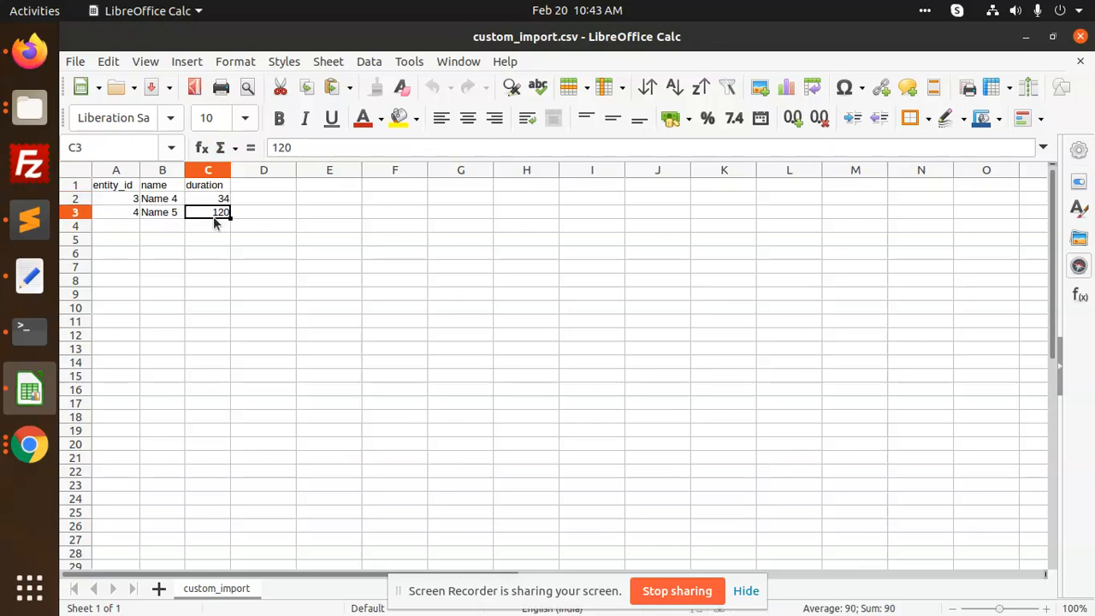
{"action": "type", "text": "2"}
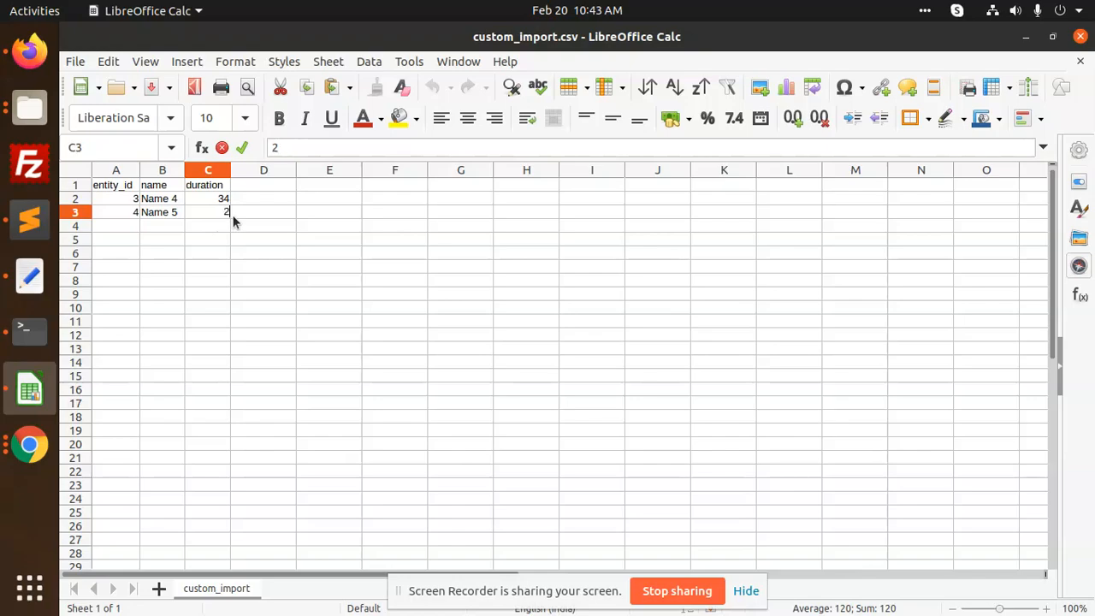
{"action": "key", "text": "ctrl+s"}
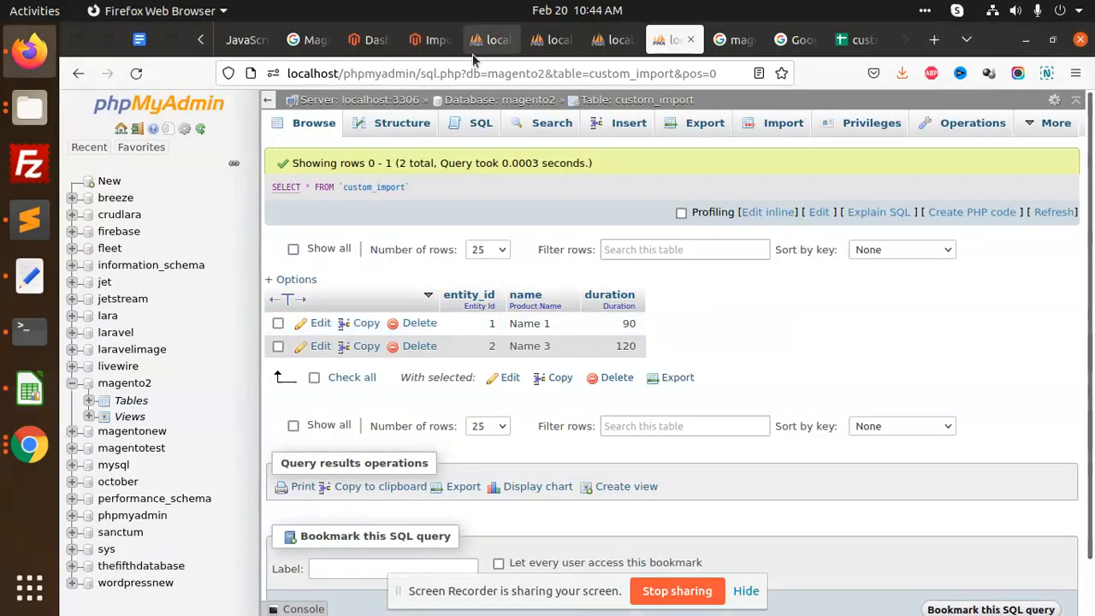
- Re-import the edited custom_import.csv from the Sample folder on the Magento Import page
{"action": "left_click", "coordinate": [431, 39]}
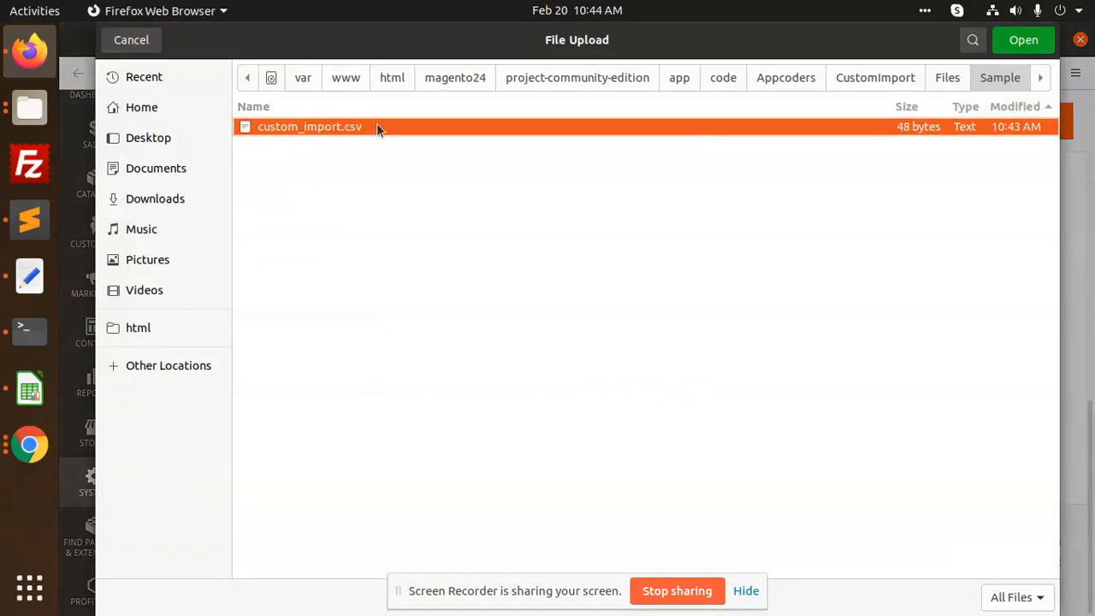
{"action": "left_click", "coordinate": [1024, 39]}
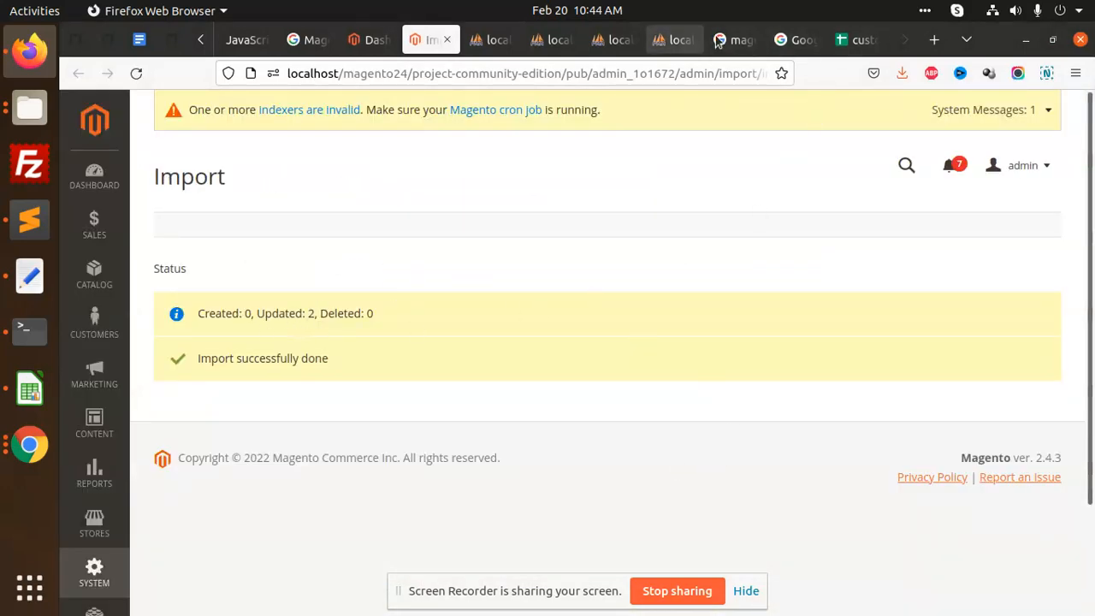
- Browse the custom_import table in the magento2 database, now listing four rows
{"action": "left_click", "coordinate": [856, 40]}
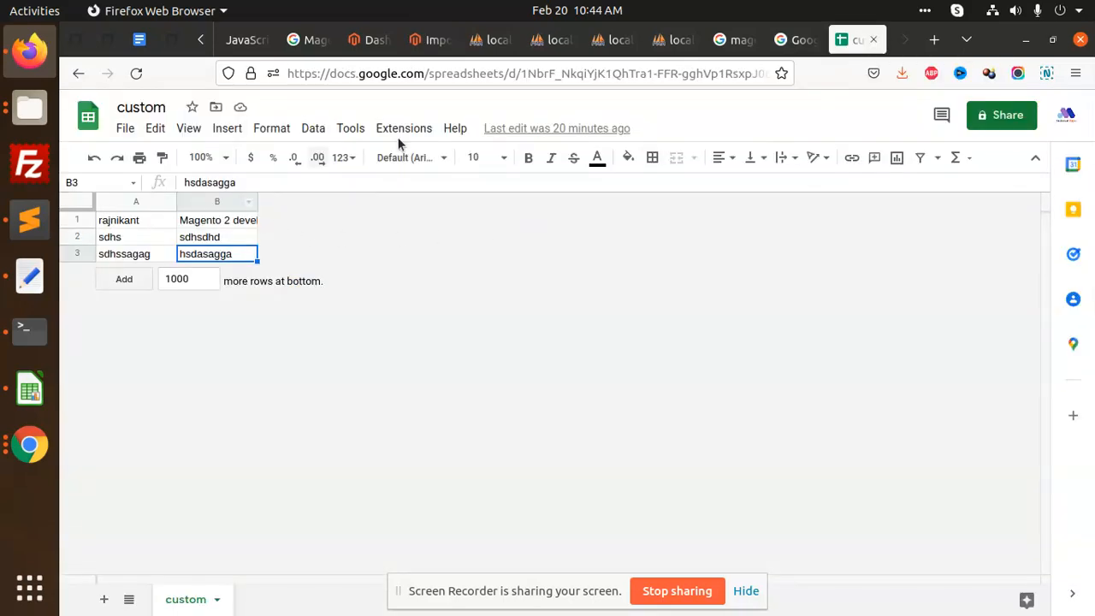
{"action": "left_click", "coordinate": [674, 39]}
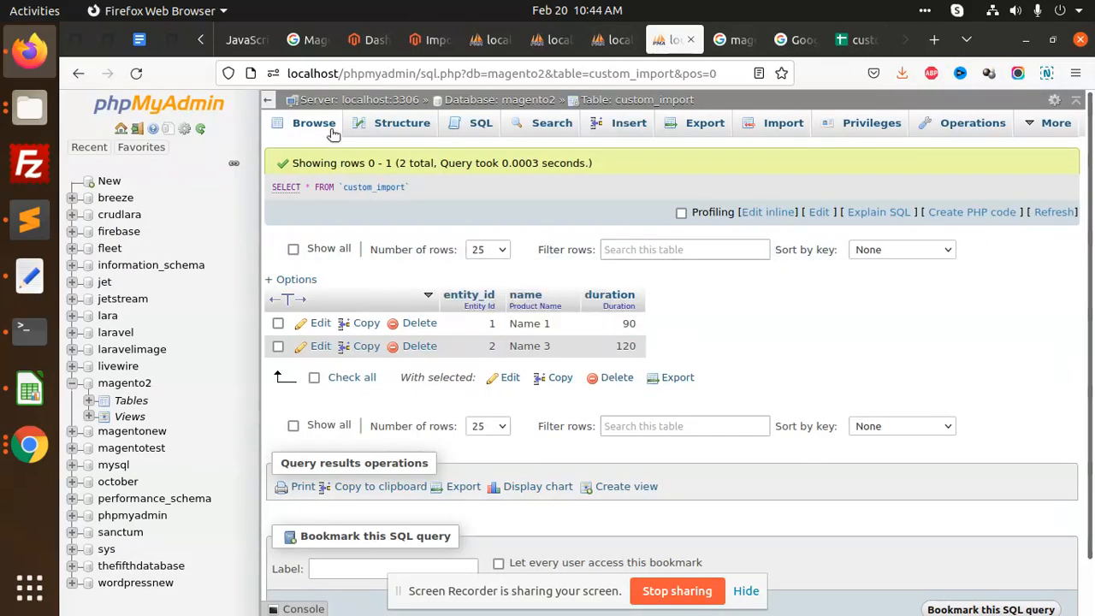
{"action": "left_click", "coordinate": [1055, 212]}
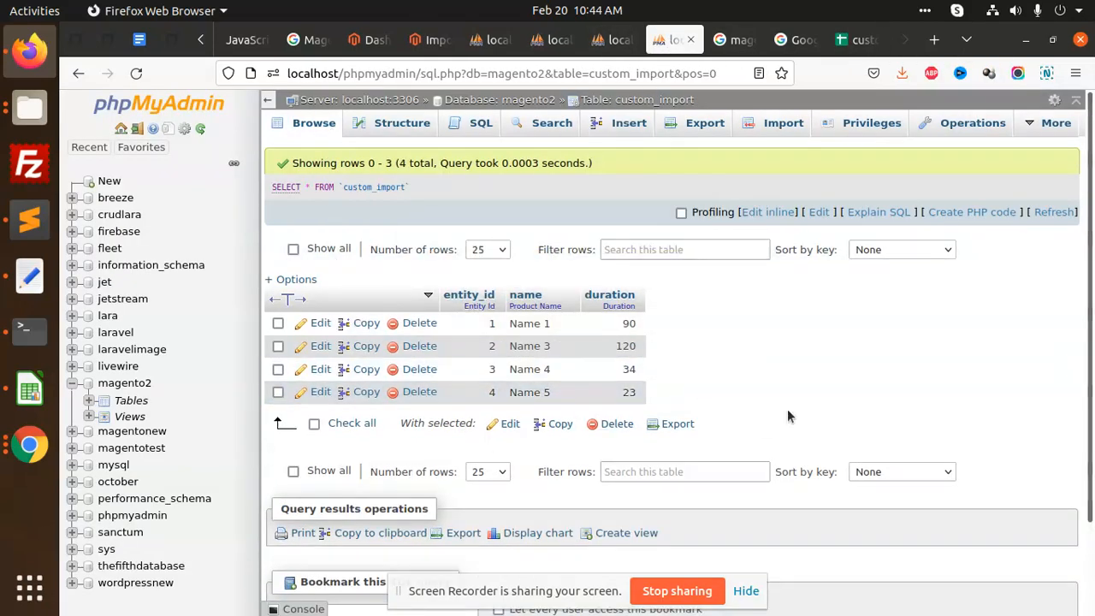
{"action": "mouse_move", "coordinate": [749, 367]}
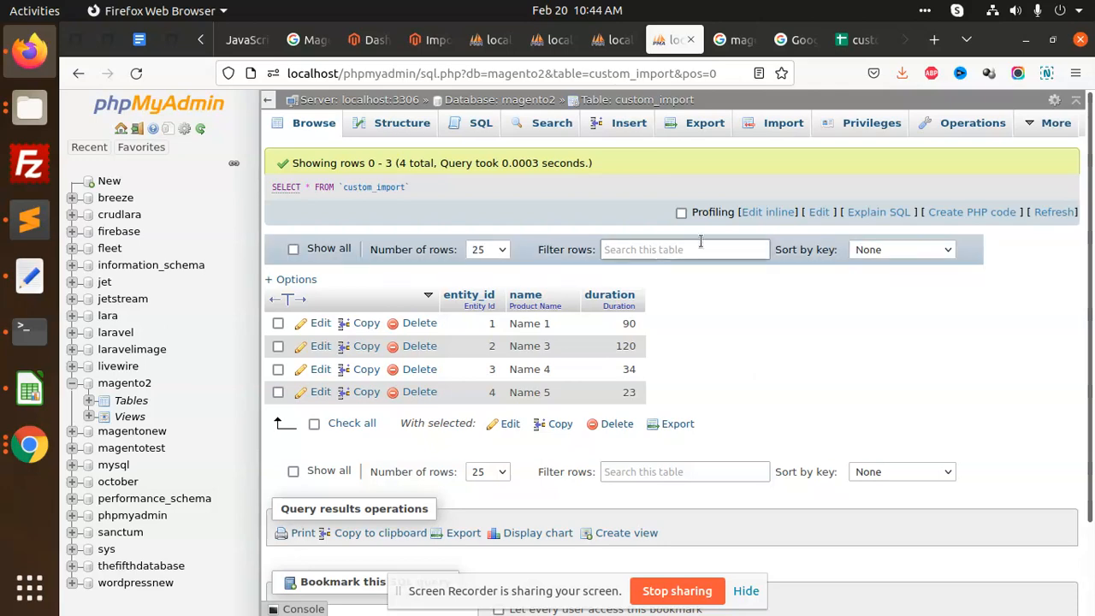
- In the module's etc folder, start opening db_schema.xml and cancel
{"action": "left_click", "coordinate": [31, 110]}
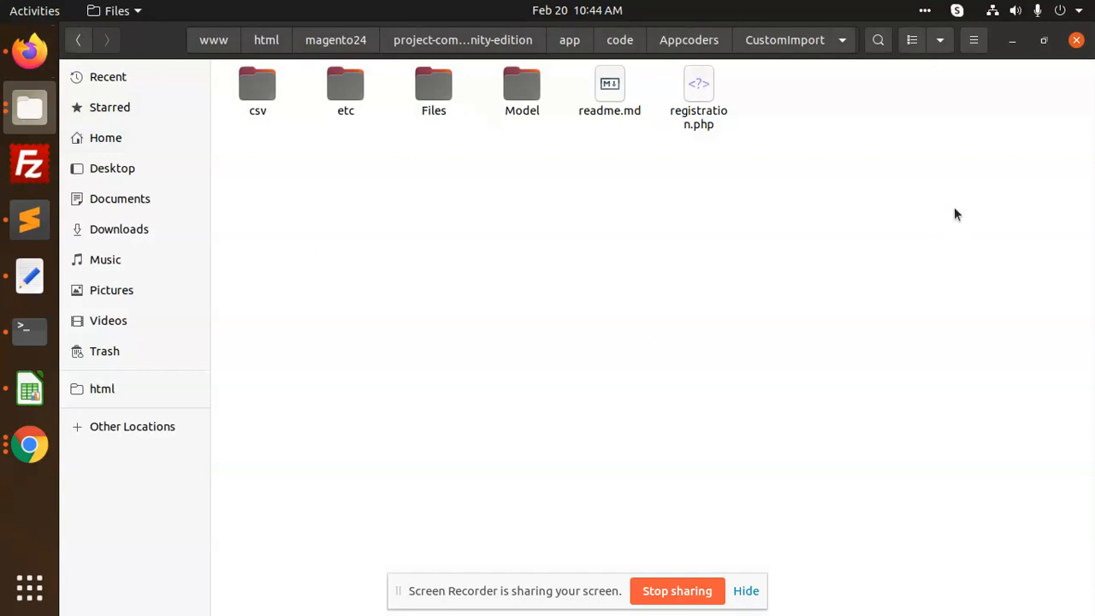
{"action": "mouse_move", "coordinate": [794, 53]}
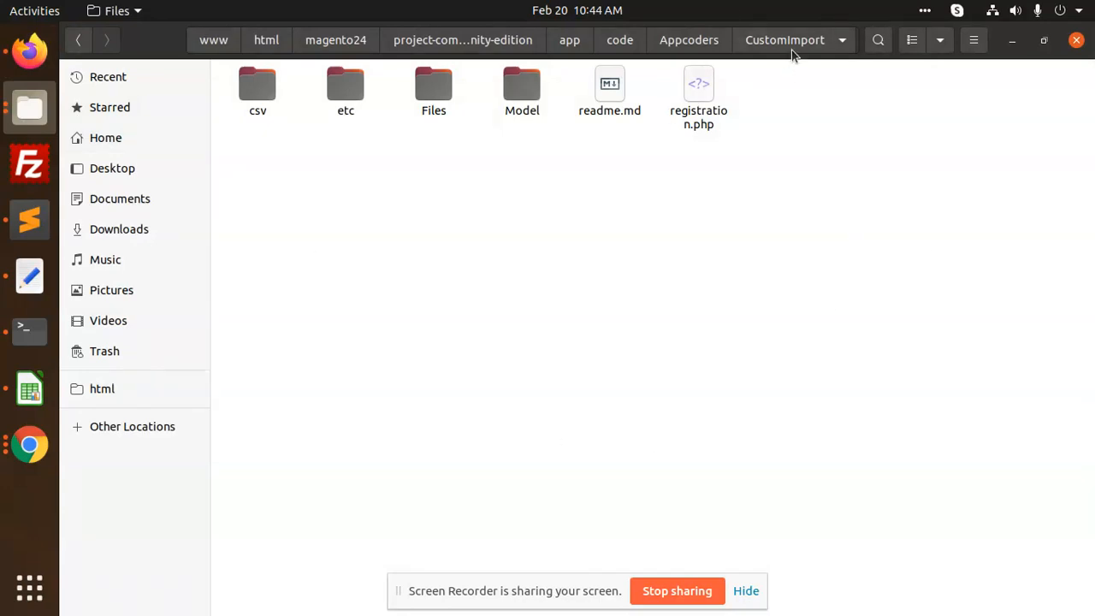
{"action": "double_click", "coordinate": [346, 89]}
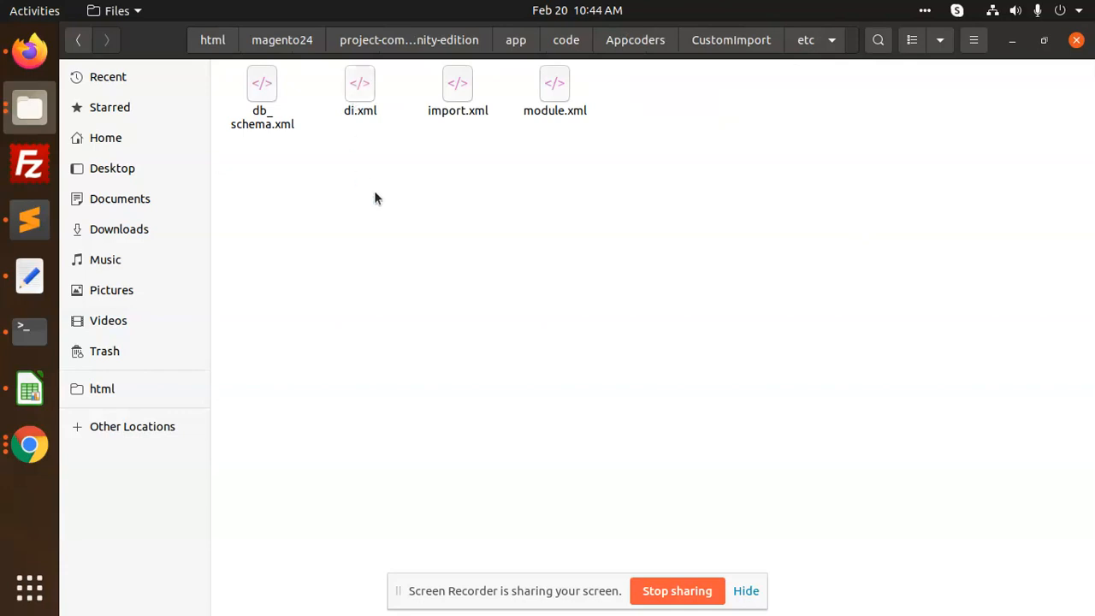
{"action": "left_click", "coordinate": [262, 95]}
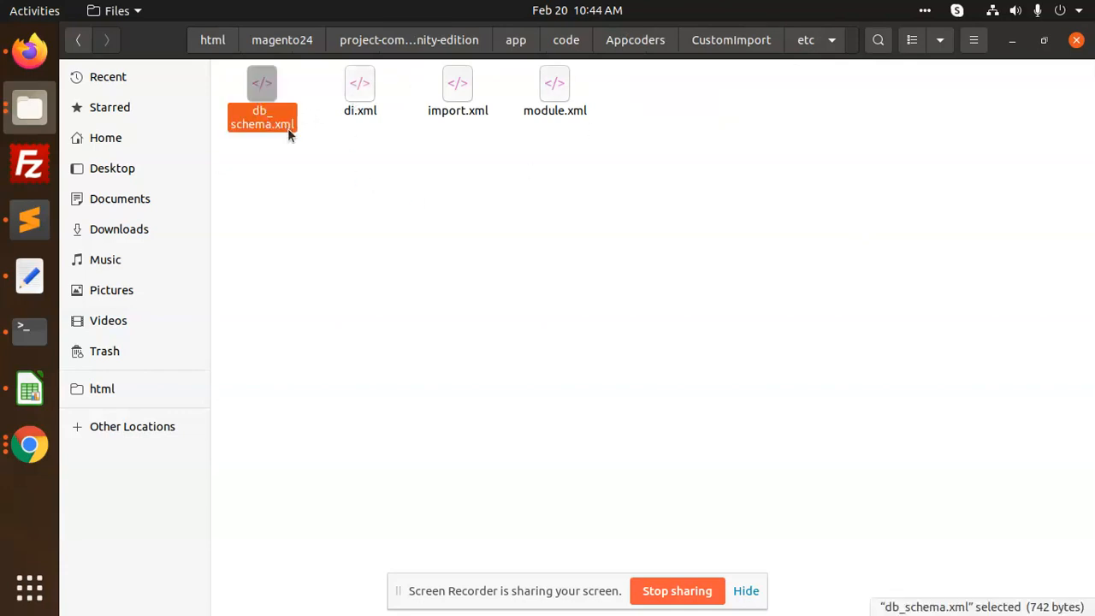
{"action": "mouse_move", "coordinate": [290, 138]}
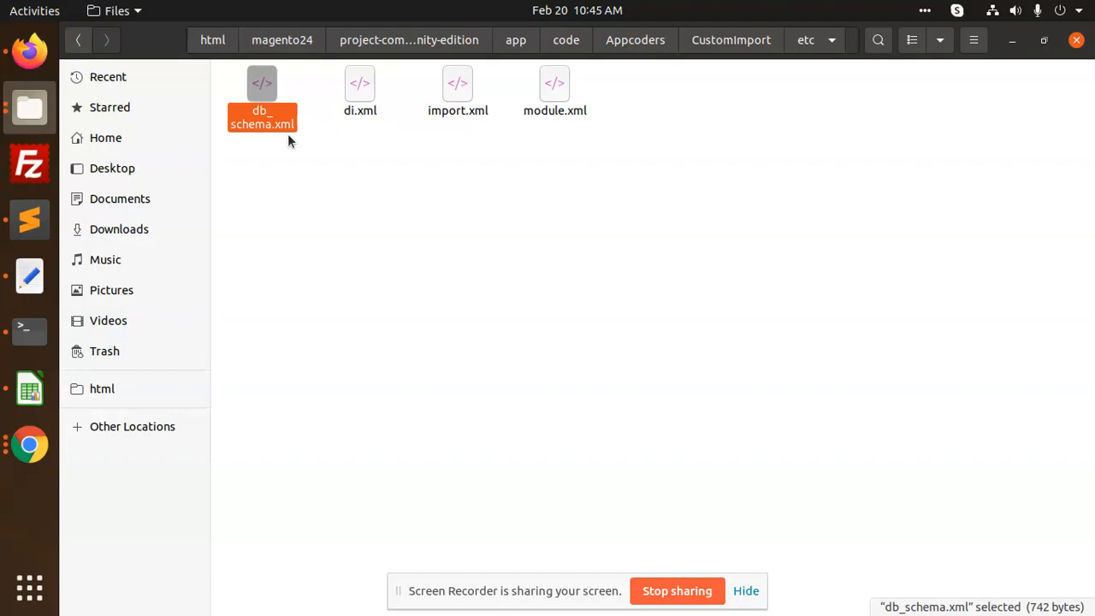
{"action": "double_click", "coordinate": [262, 98]}
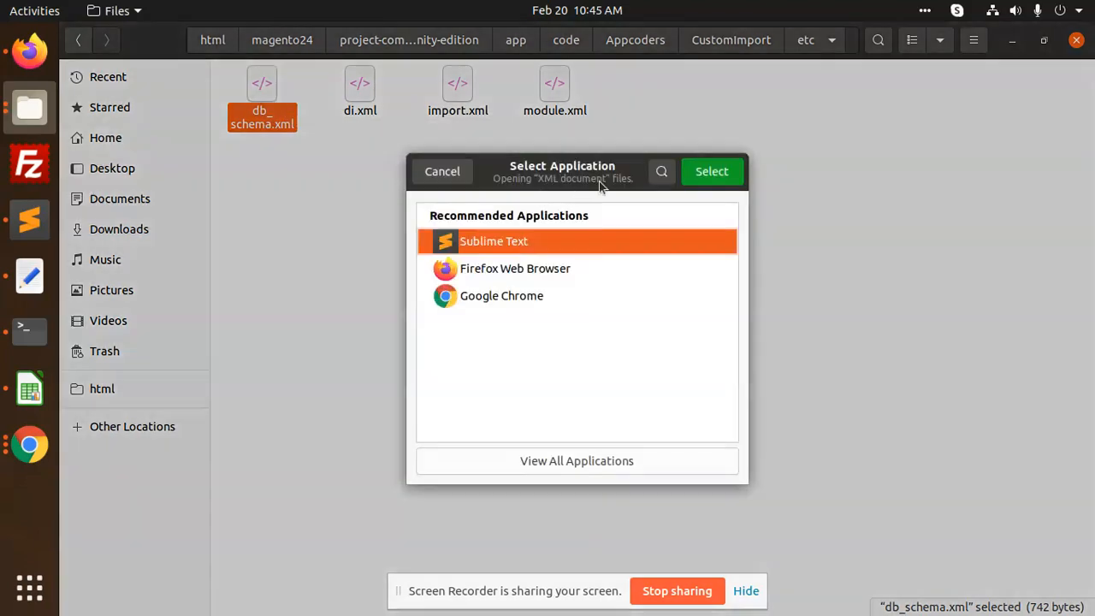
{"action": "left_click", "coordinate": [712, 172]}
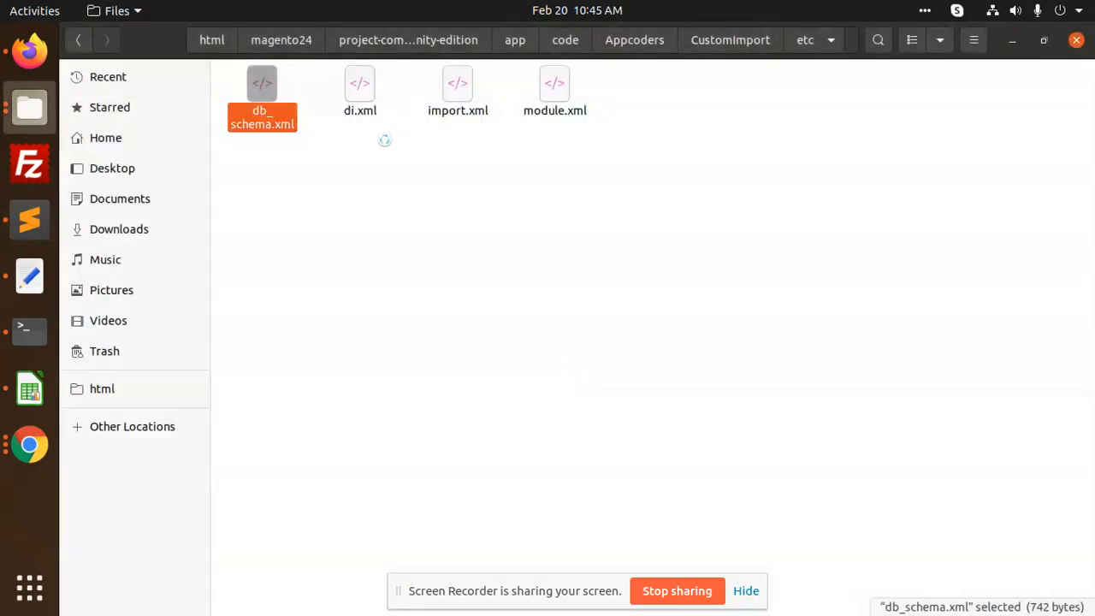
- Open di.xml in Sublime Text and select all of its contents
{"action": "double_click", "coordinate": [360, 92]}
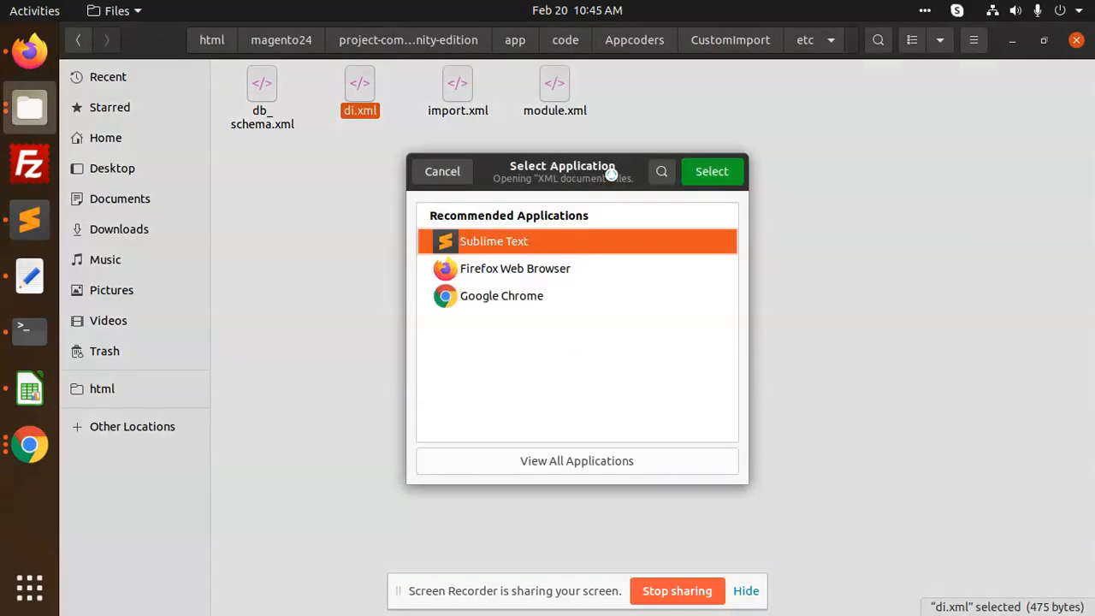
{"action": "left_click", "coordinate": [712, 171]}
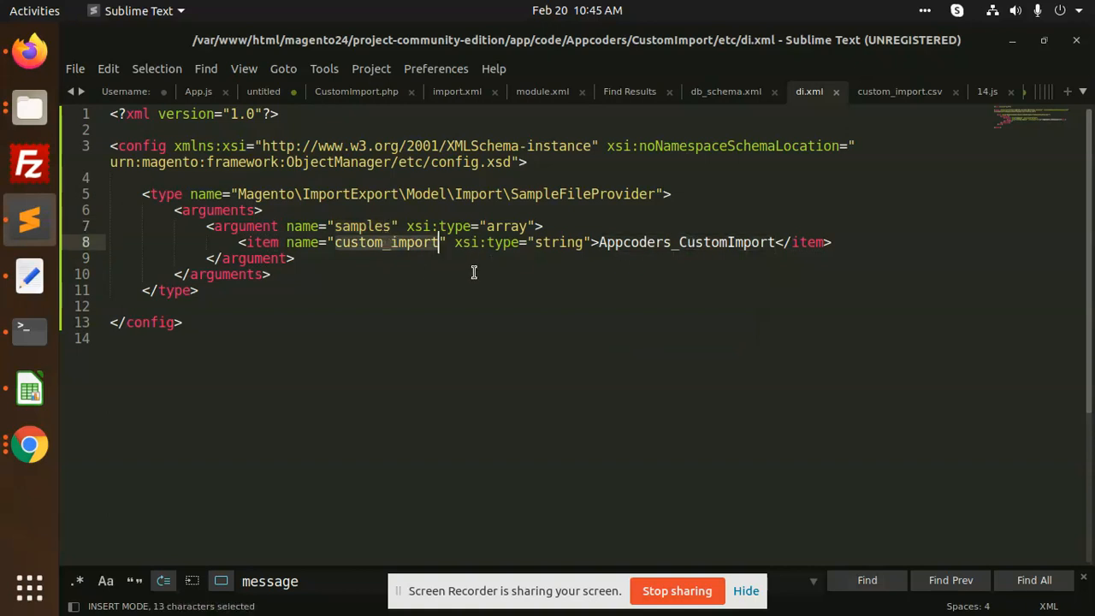
{"action": "key", "text": "ctrl+a"}
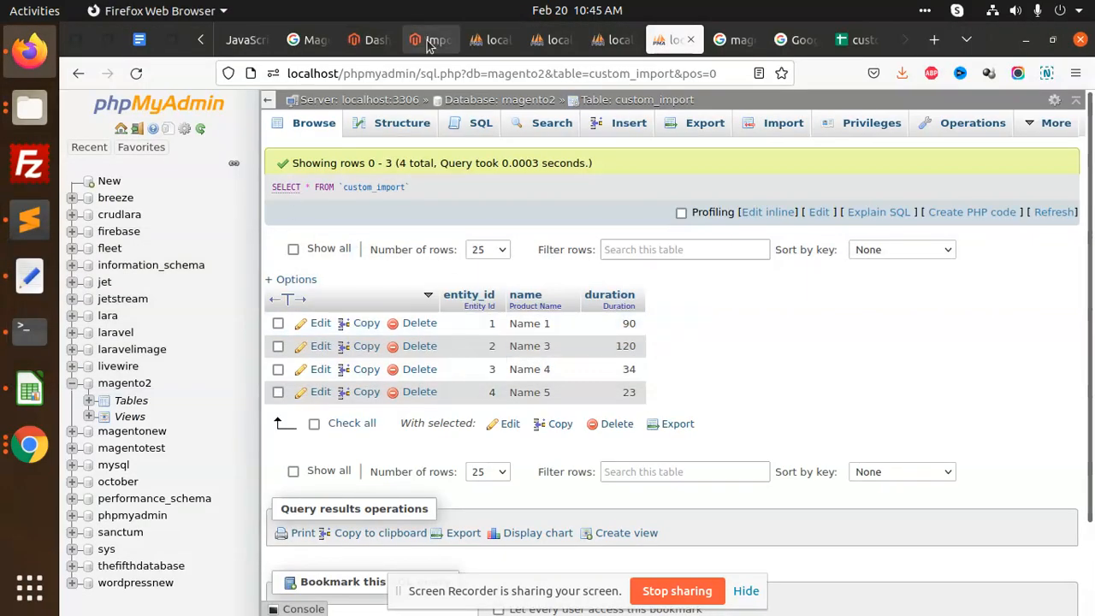
- Choose Custom Import as entity type and download its sample CSV file
{"action": "left_click", "coordinate": [431, 39]}
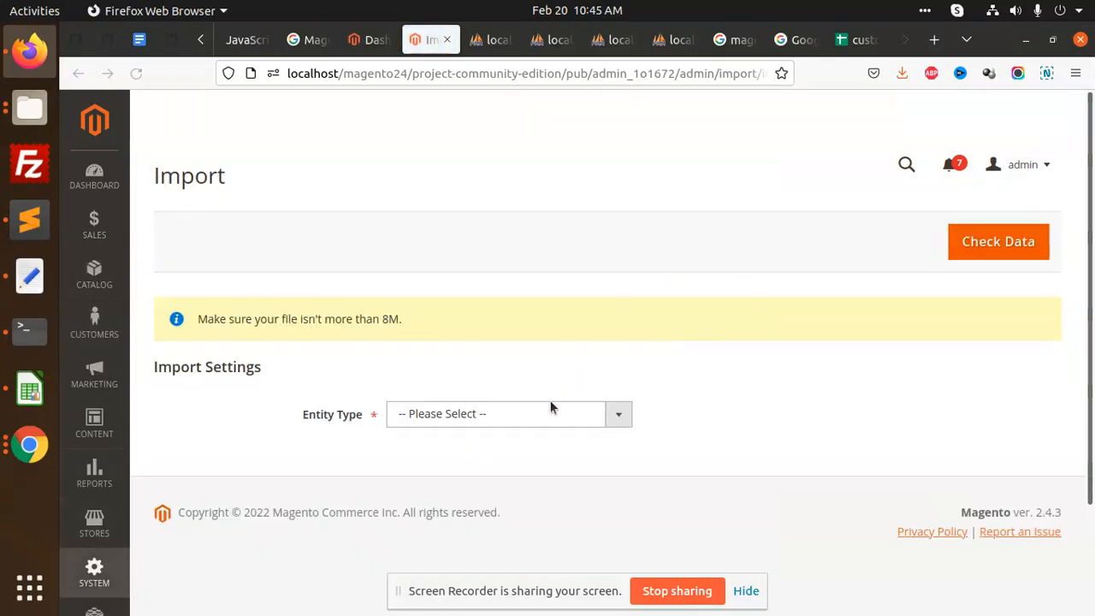
{"action": "left_click", "coordinate": [508, 414]}
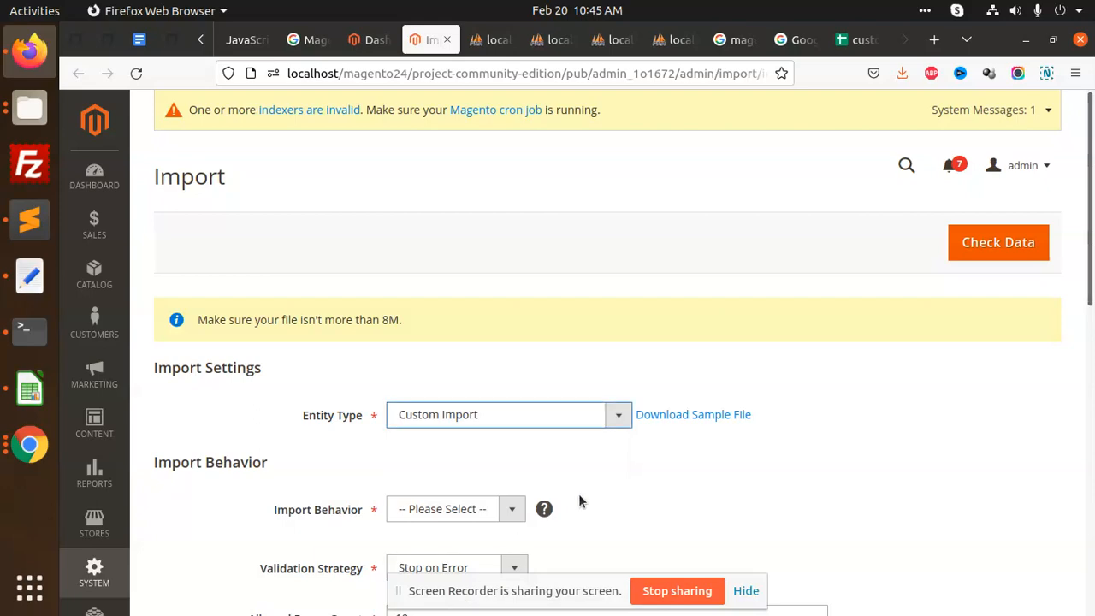
{"action": "scroll", "scroll_direction": "down", "scroll_amount": 3}
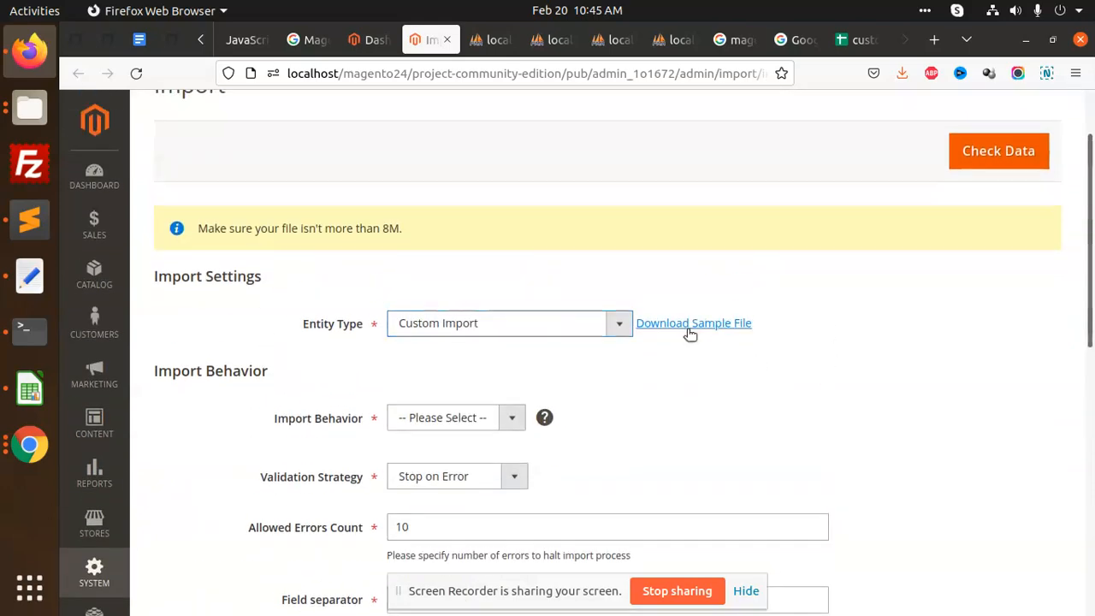
{"action": "left_click", "coordinate": [693, 322]}
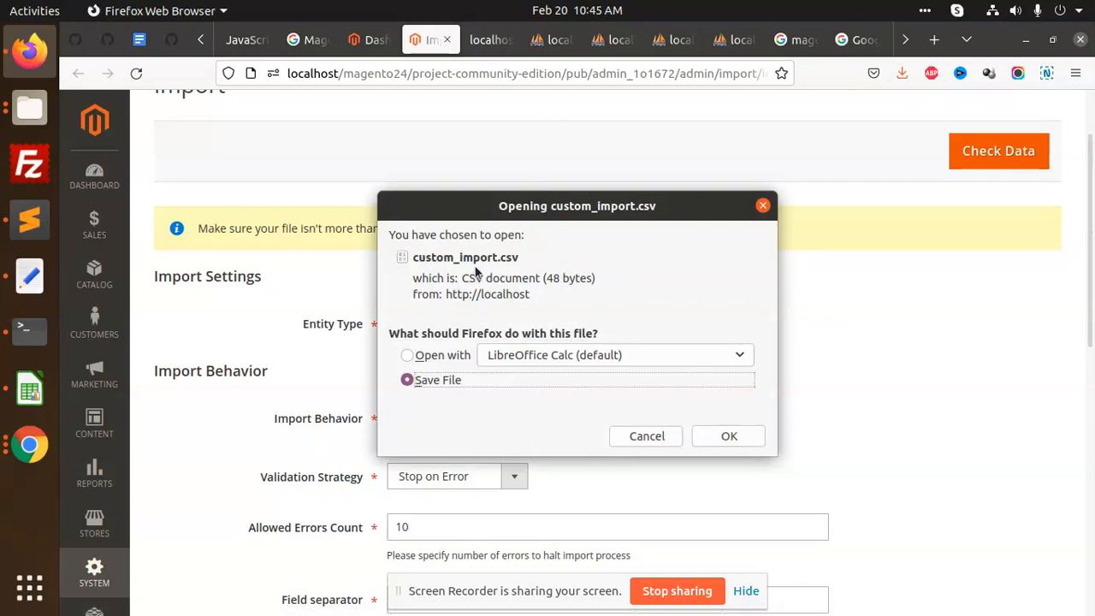
{"action": "mouse_move", "coordinate": [767, 223]}
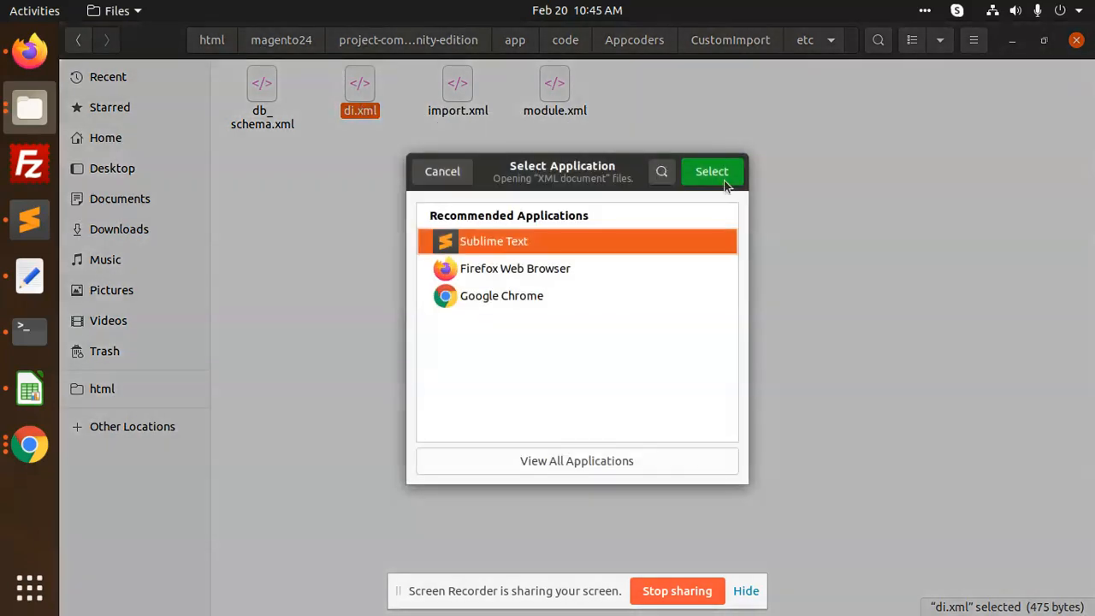
- Open import.xml from the etc folder in Sublime Text, then navigate into CustomImport > Model > Import
{"action": "left_click", "coordinate": [712, 171]}
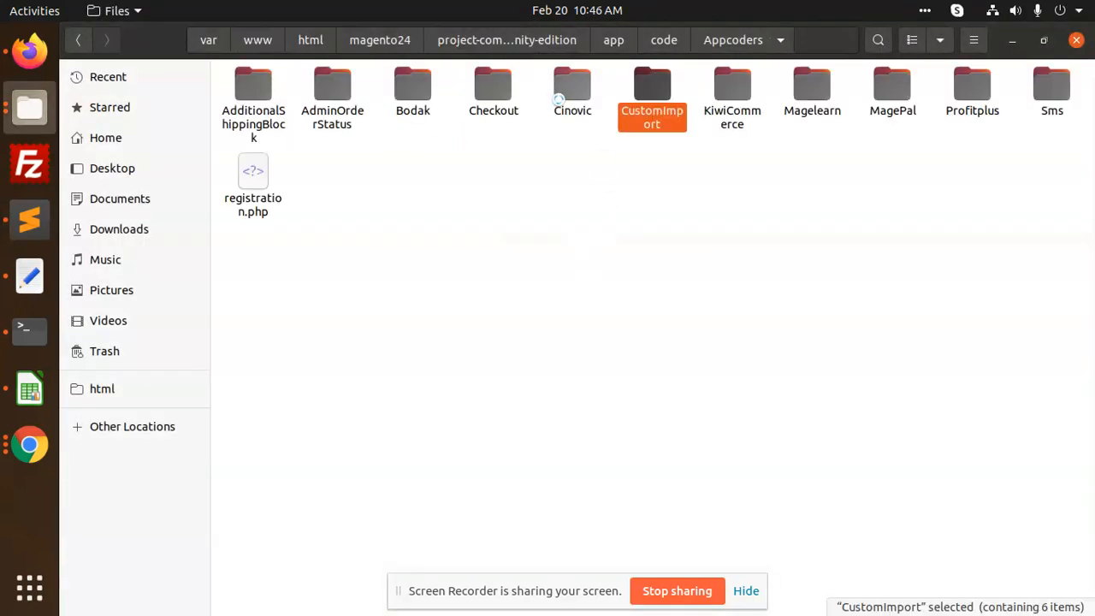
{"action": "double_click", "coordinate": [652, 85]}
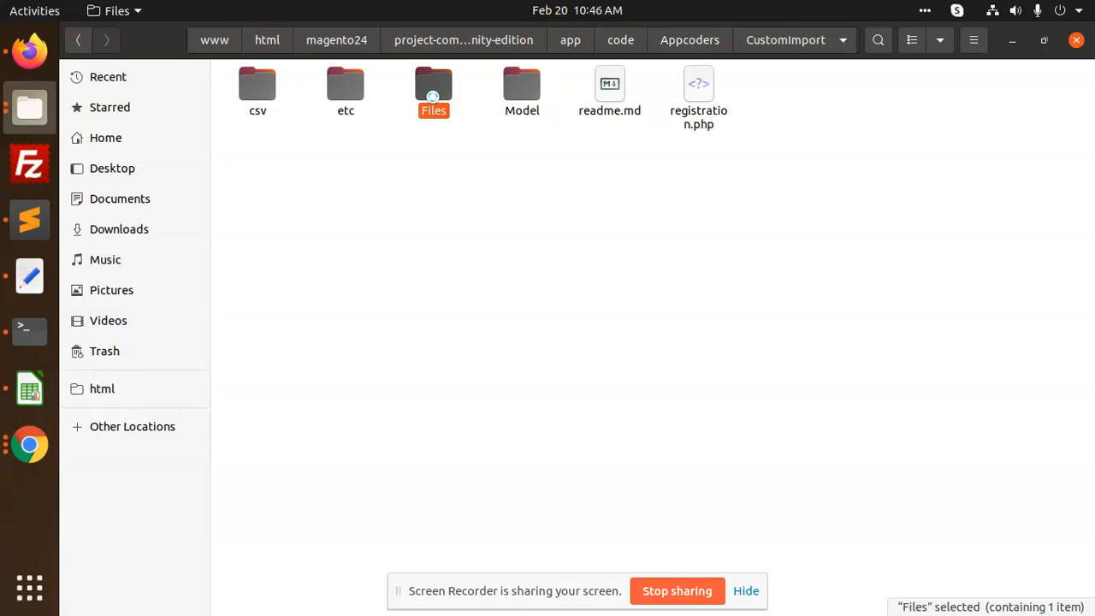
{"action": "double_click", "coordinate": [433, 92]}
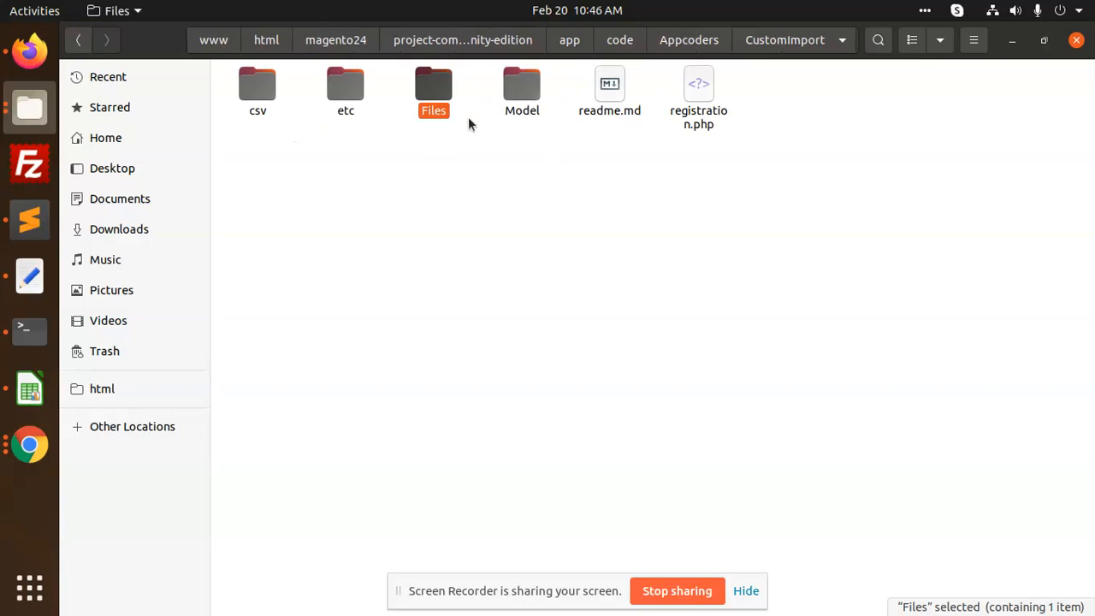
{"action": "left_click", "coordinate": [346, 89]}
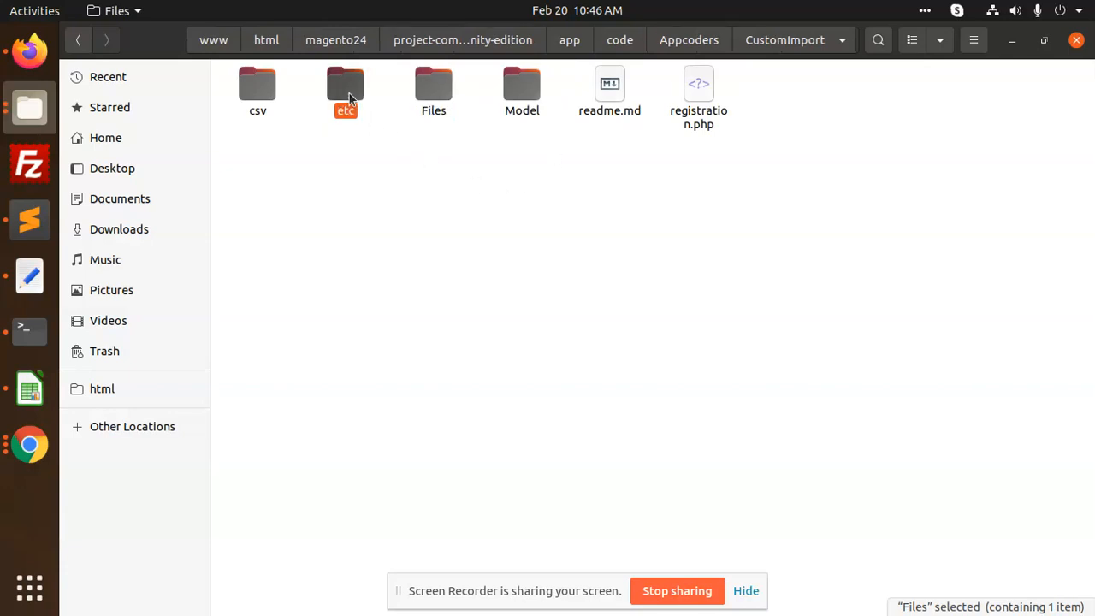
{"action": "double_click", "coordinate": [346, 93]}
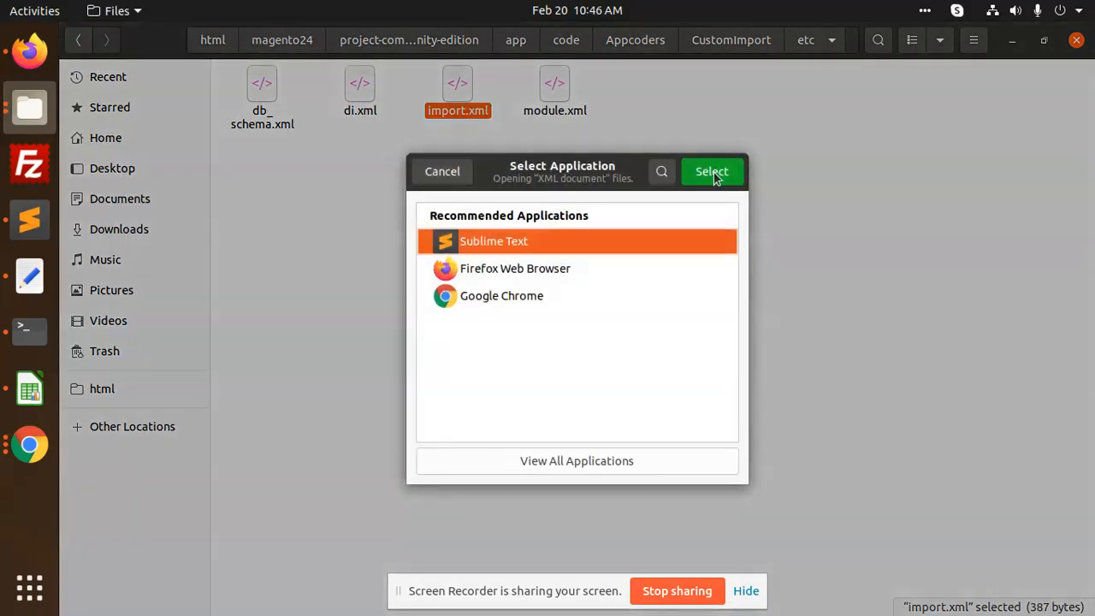
{"action": "left_click", "coordinate": [712, 171]}
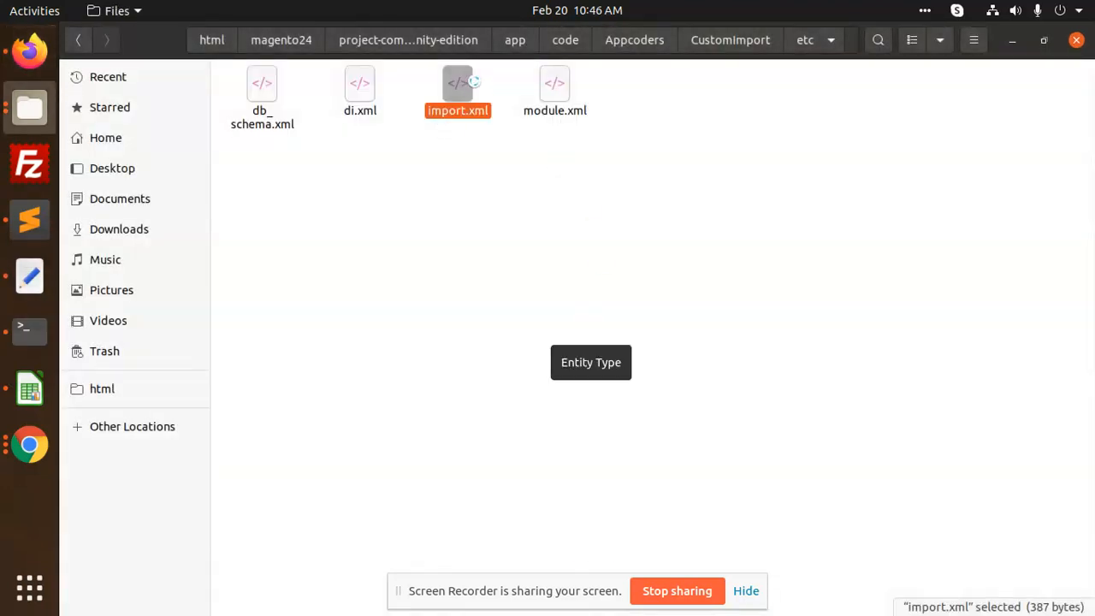
{"action": "left_click", "coordinate": [554, 93]}
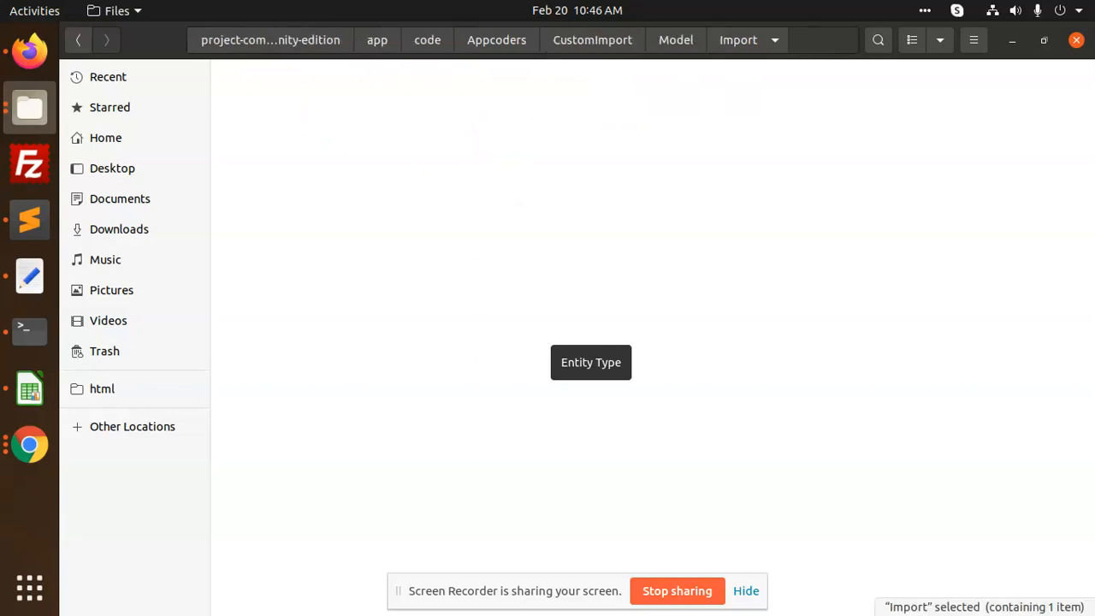
- Open CustomImport.php in Sublime Text and read from validateRow down to getAvailableColumns
{"action": "right_click", "coordinate": [283, 94]}
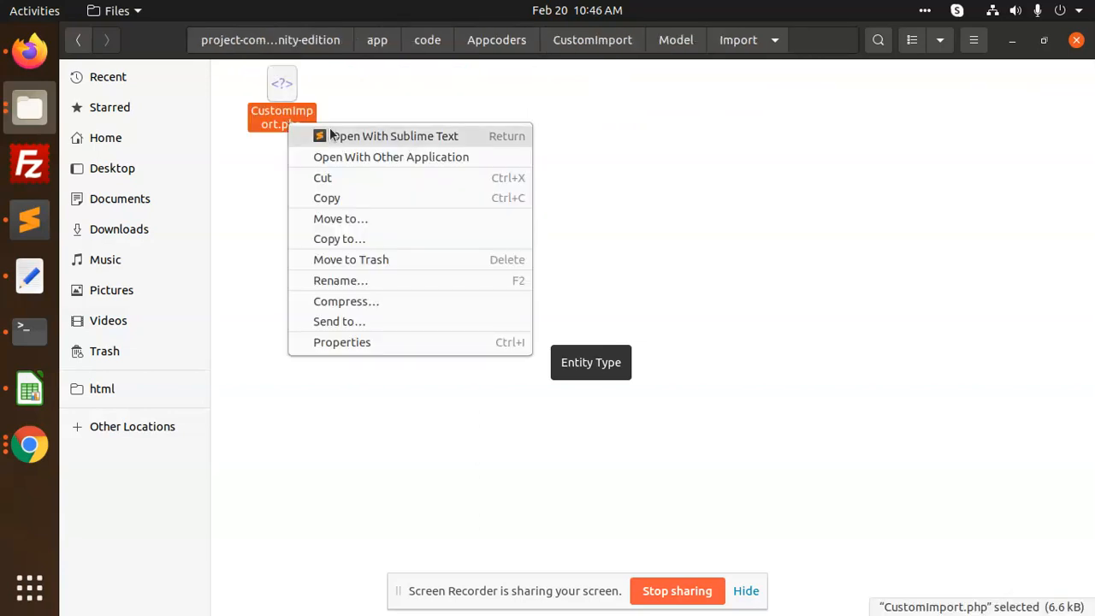
{"action": "left_click", "coordinate": [393, 135]}
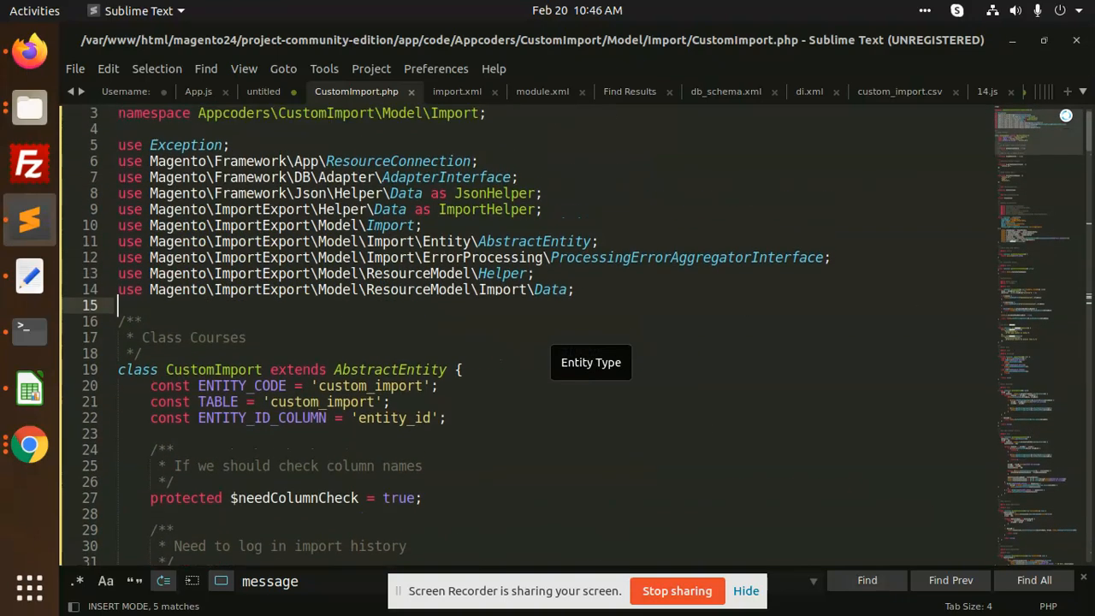
{"action": "scroll", "scroll_direction": "down", "scroll_amount": 3}
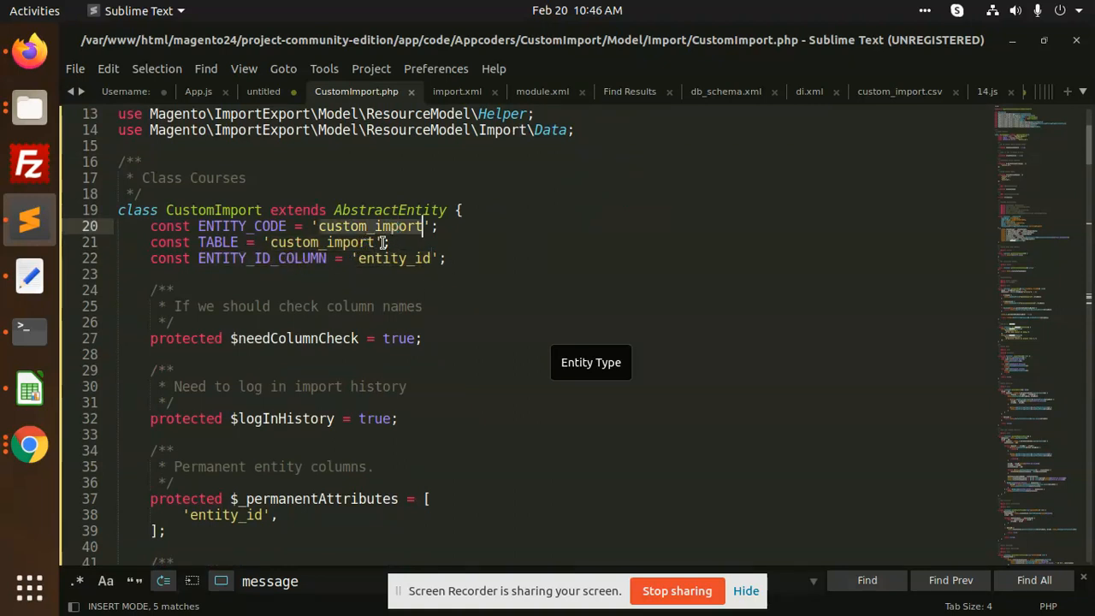
{"action": "scroll", "scroll_direction": "down", "scroll_amount": 3}
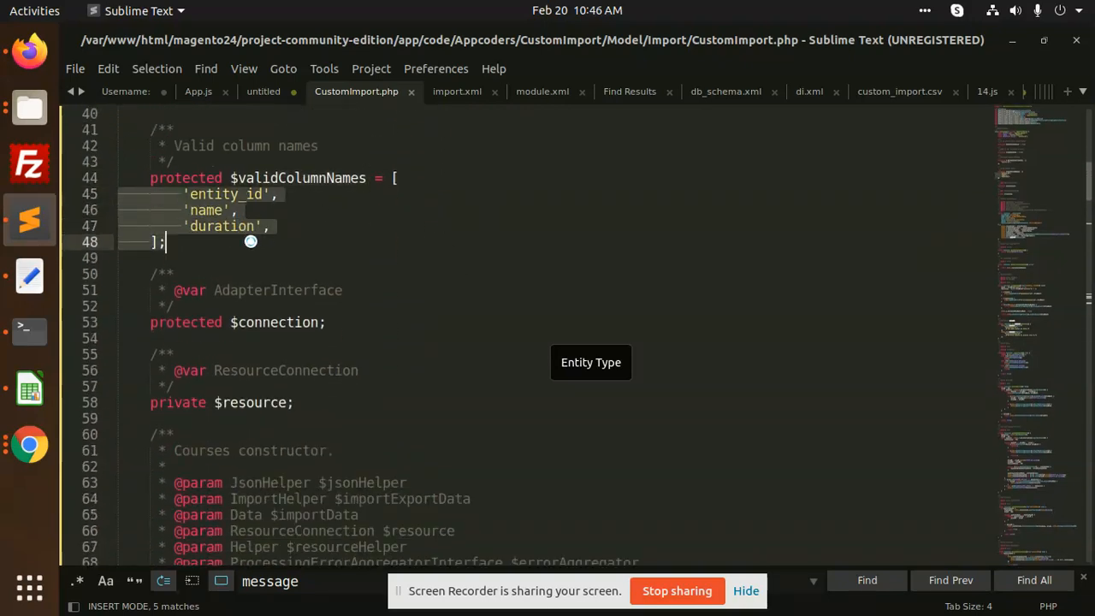
{"action": "scroll", "scroll_direction": "down", "scroll_amount": 3}
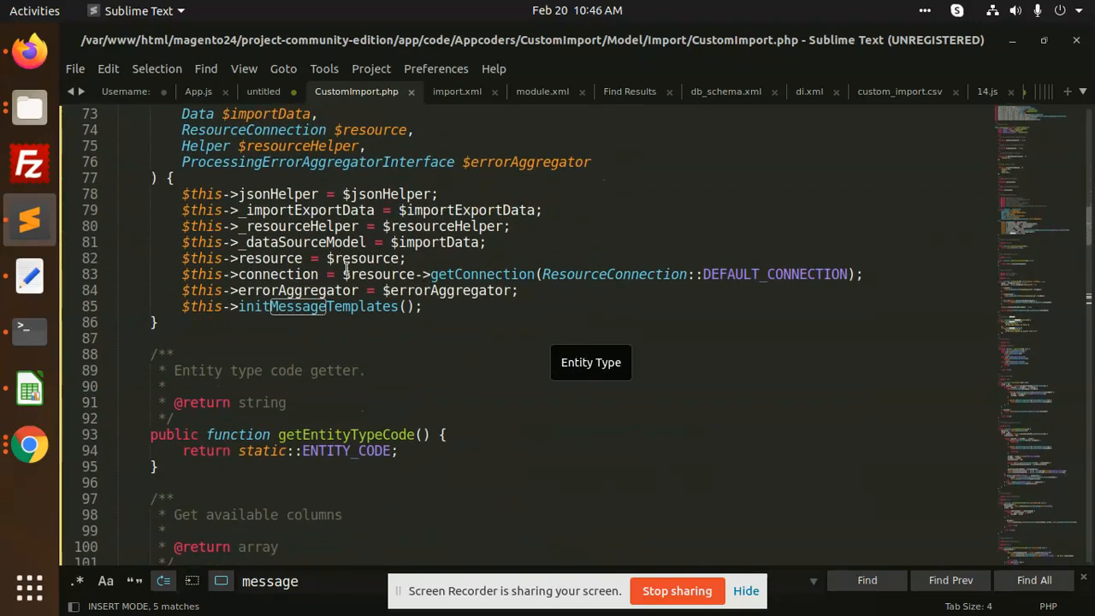
{"action": "scroll", "scroll_direction": "down", "scroll_amount": 3}
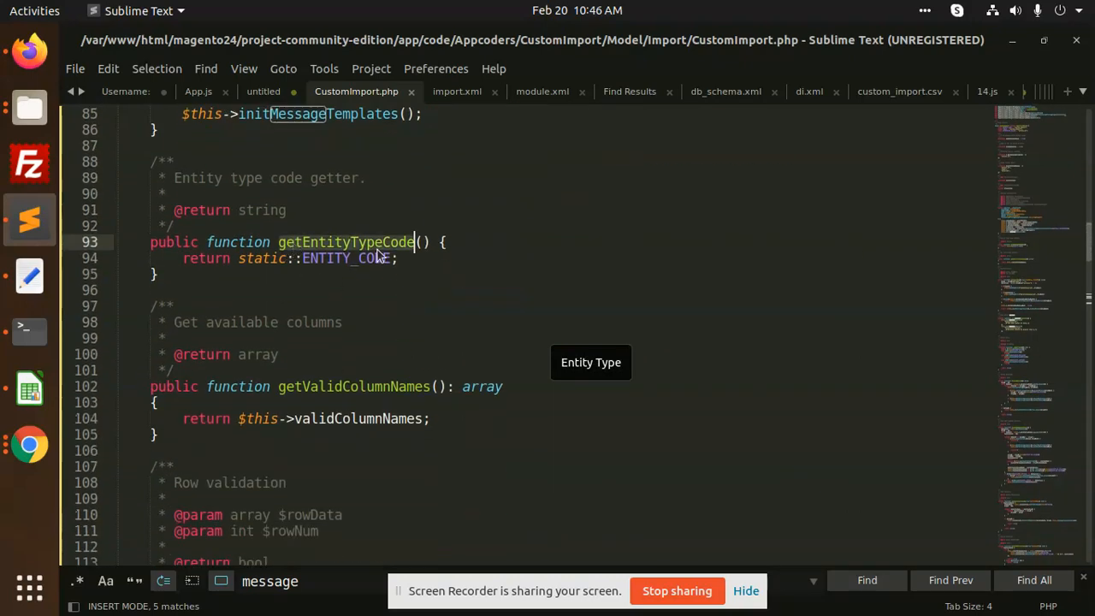
{"action": "scroll", "scroll_direction": "down", "scroll_amount": 3}
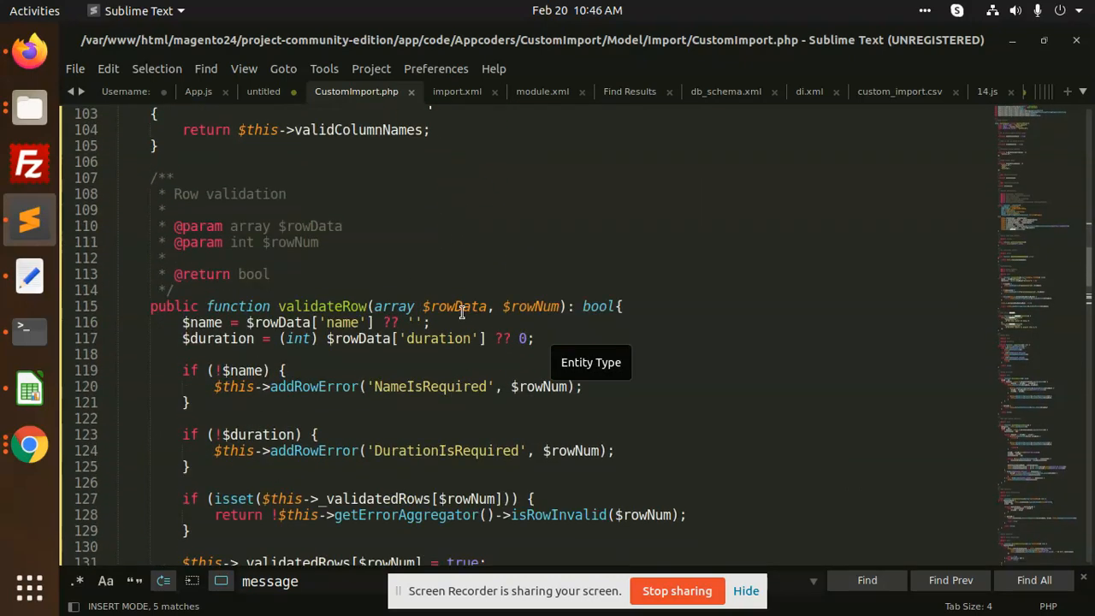
{"action": "scroll", "scroll_direction": "down", "scroll_amount": 3}
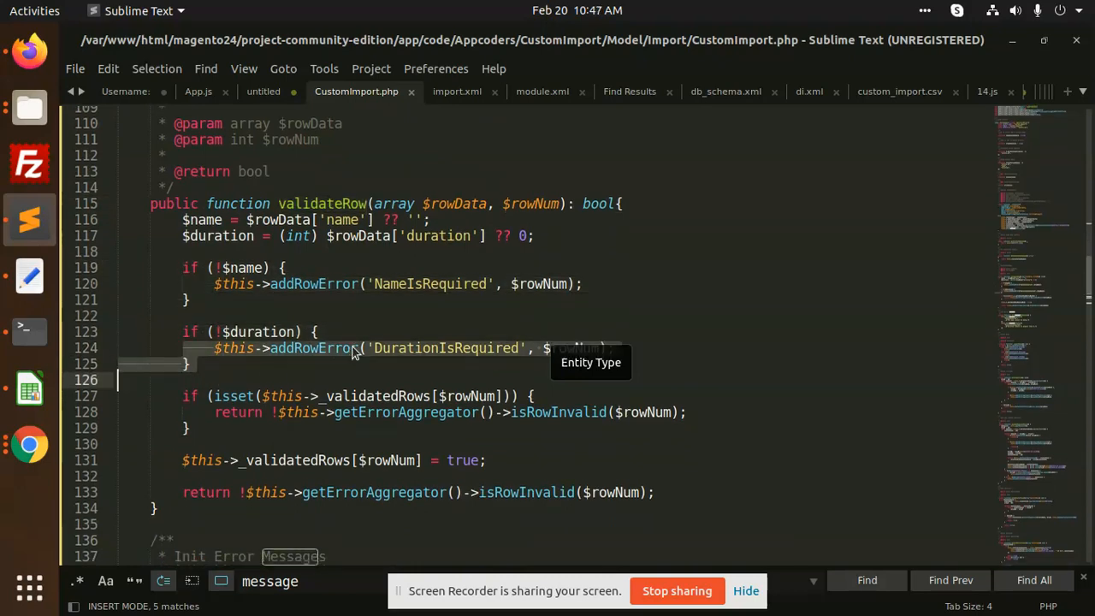
{"action": "scroll", "scroll_direction": "down", "scroll_amount": 3}
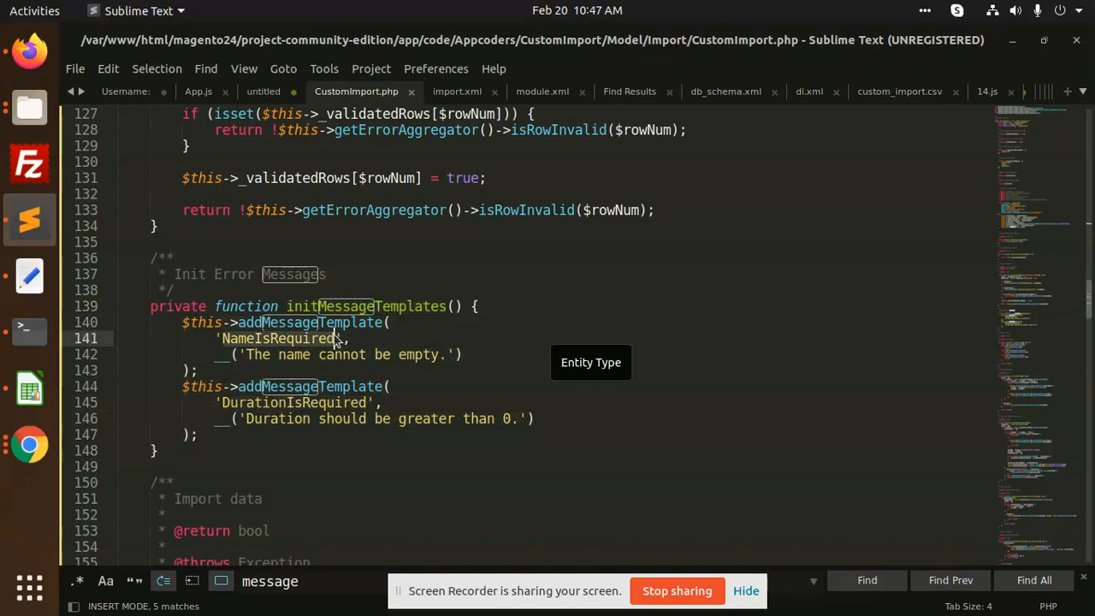
{"action": "scroll", "scroll_direction": "down", "scroll_amount": 3}
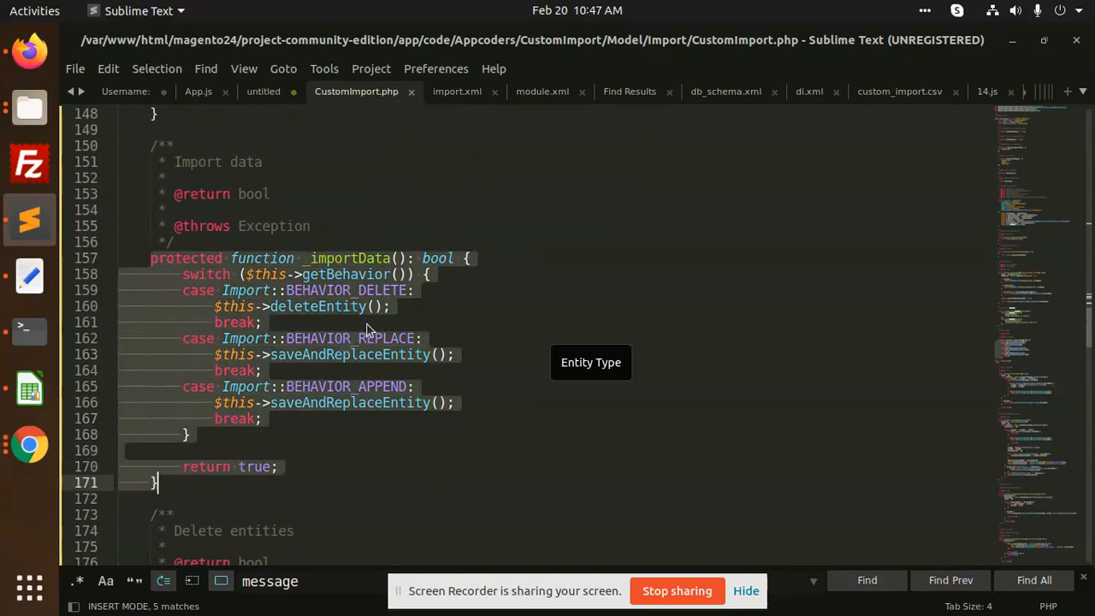
{"action": "scroll", "scroll_direction": "down", "scroll_amount": 3}
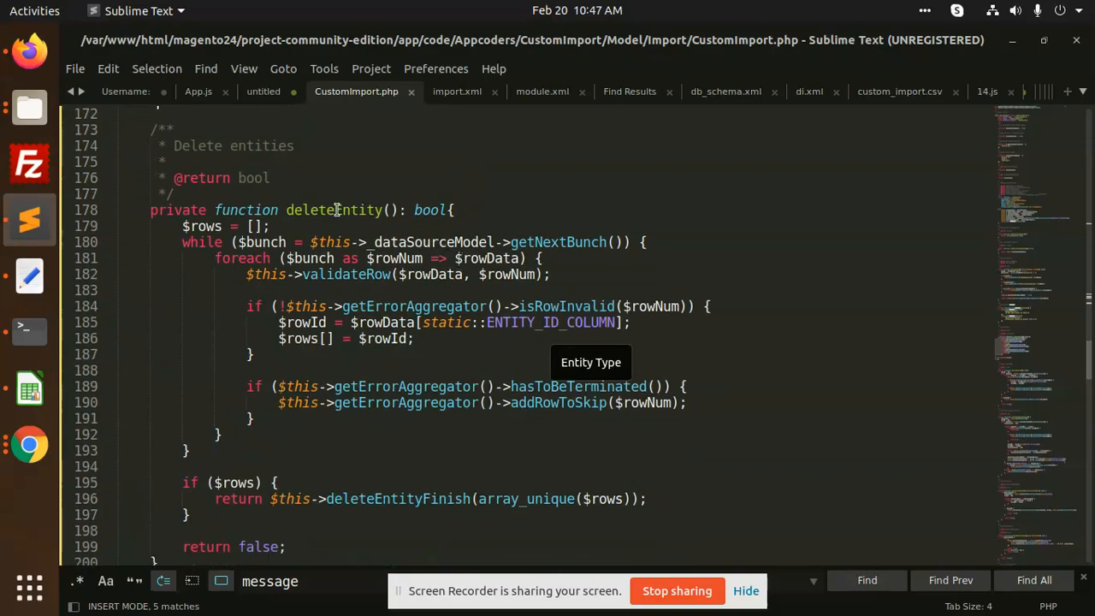
{"action": "scroll", "scroll_direction": "down", "scroll_amount": 3}
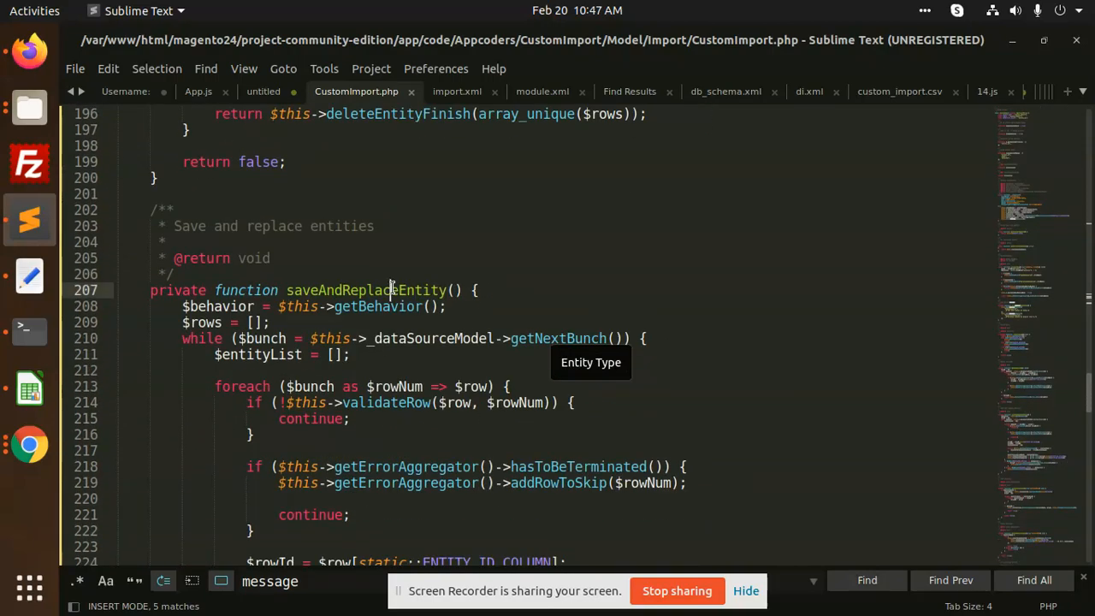
{"action": "scroll", "scroll_direction": "down", "scroll_amount": 3}
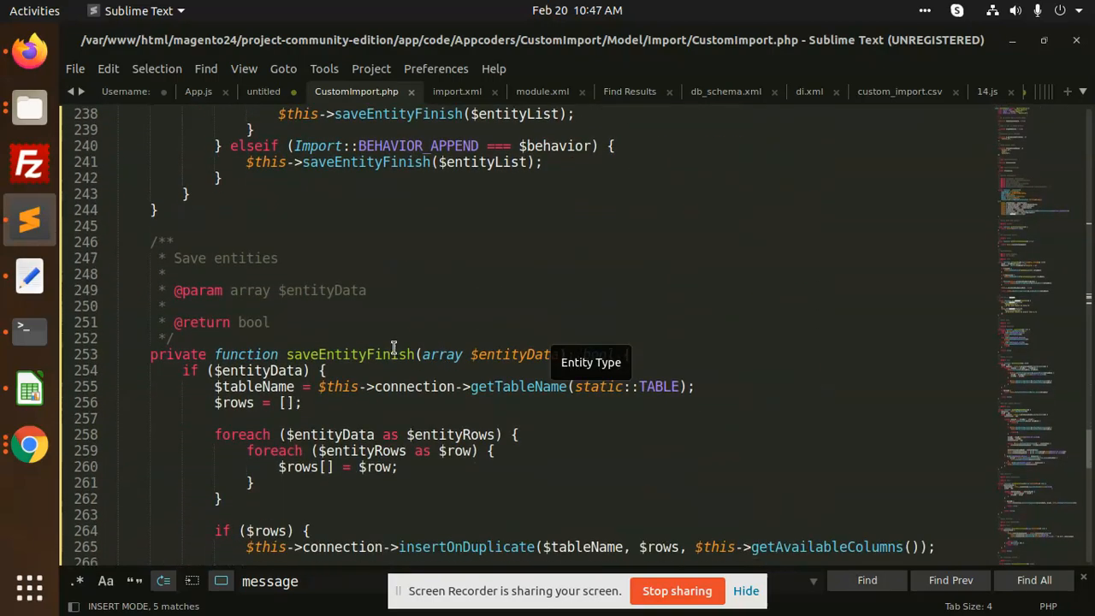
{"action": "scroll", "scroll_direction": "down", "scroll_amount": 3}
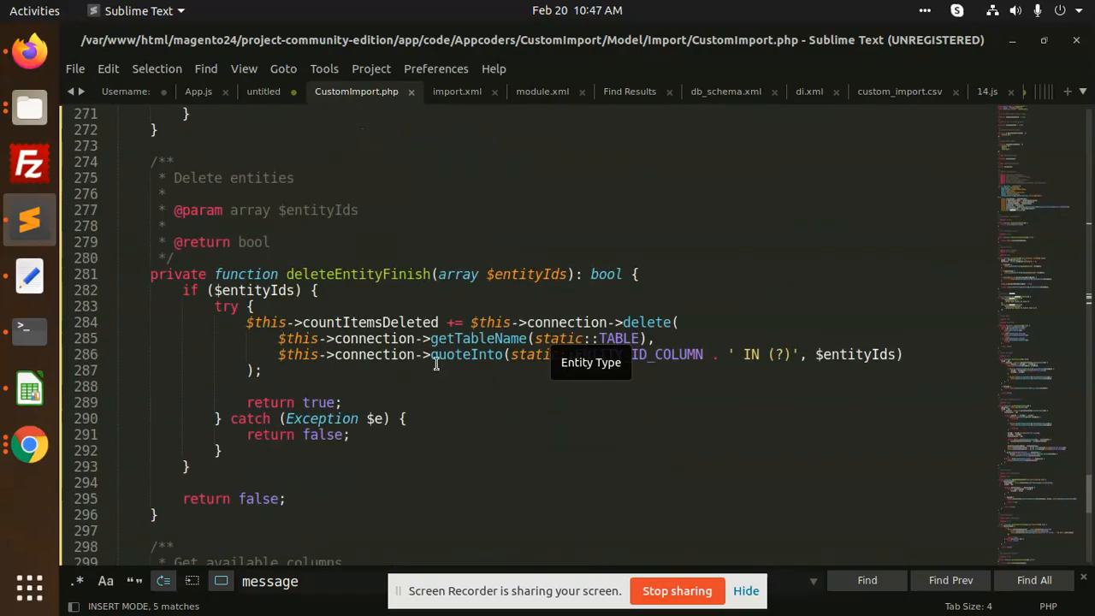
{"action": "scroll", "scroll_direction": "down", "scroll_amount": 3}
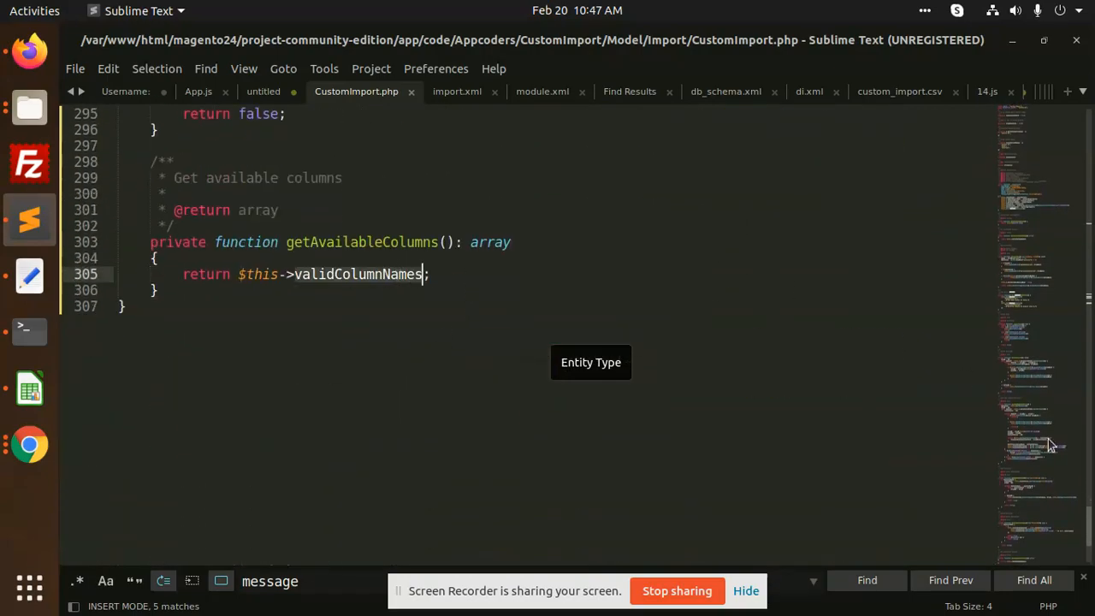
{"action": "scroll", "scroll_direction": "up", "scroll_amount": 3}
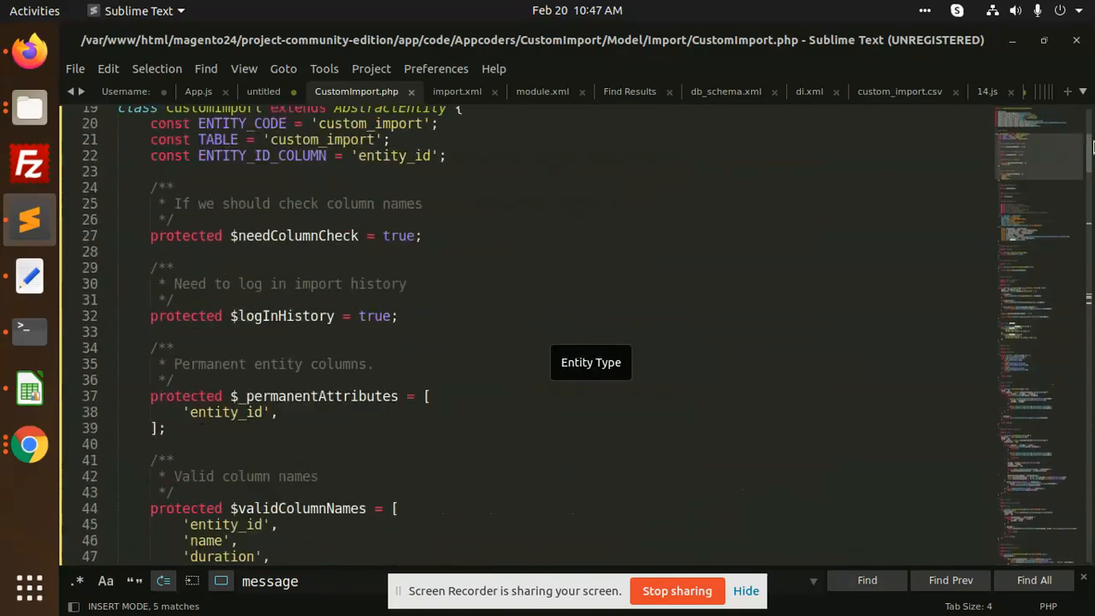
{"action": "scroll", "scroll_direction": "up", "scroll_amount": 3}
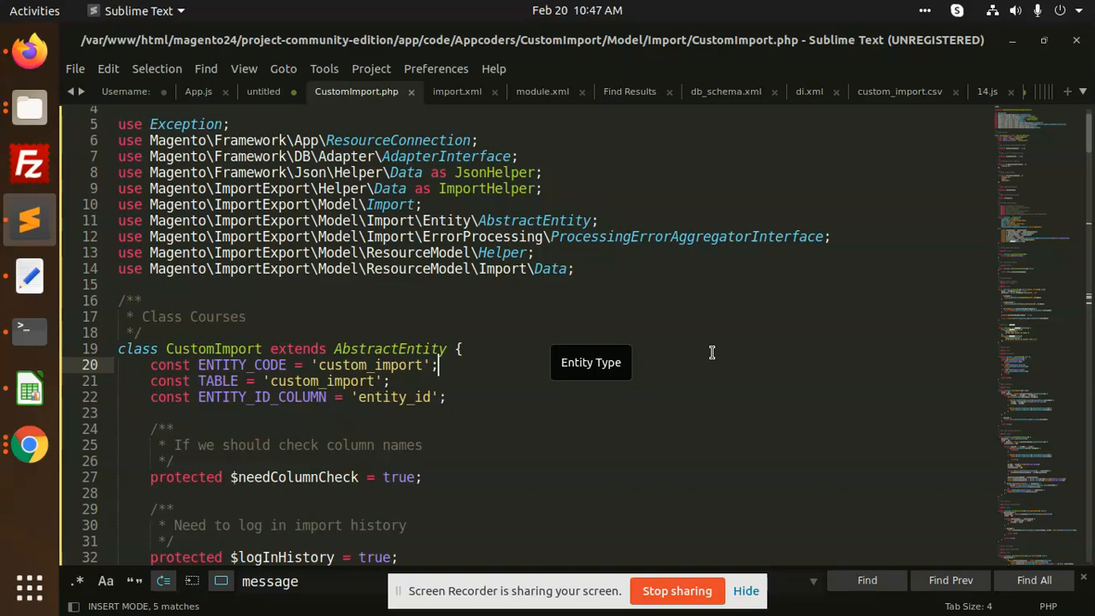
{"action": "scroll", "scroll_direction": "down", "scroll_amount": 3}
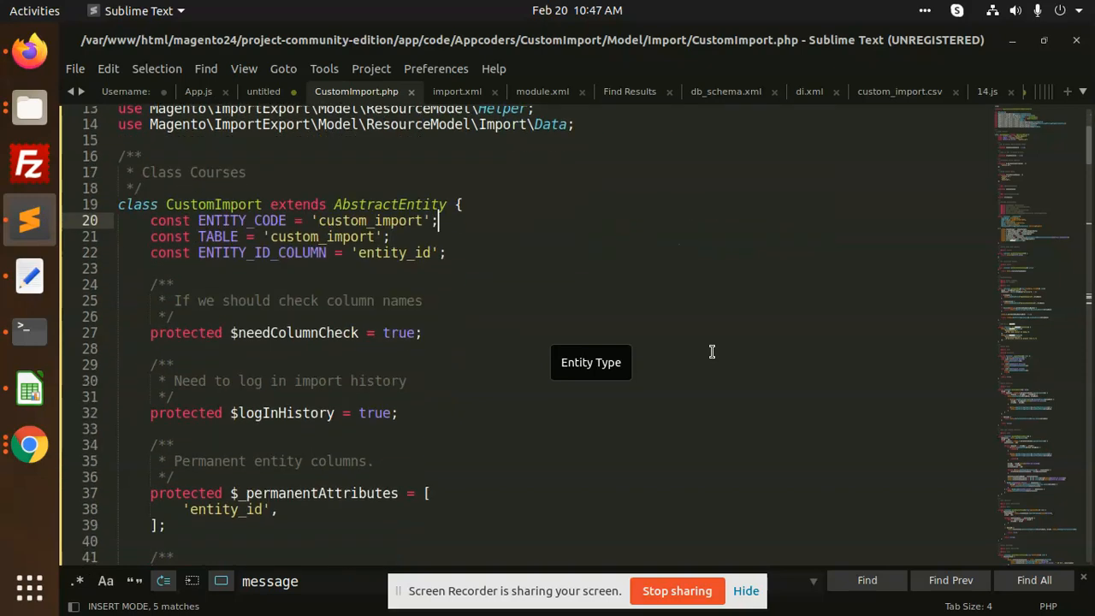
{"action": "scroll", "scroll_direction": "down", "scroll_amount": 3}
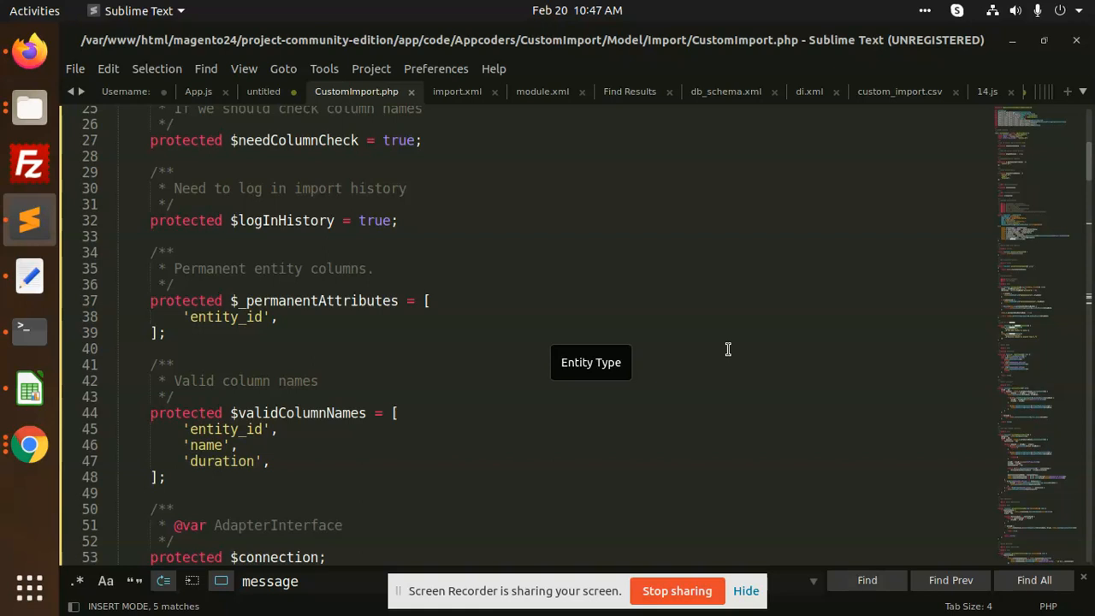
{"action": "mouse_move", "coordinate": [797, 394]}
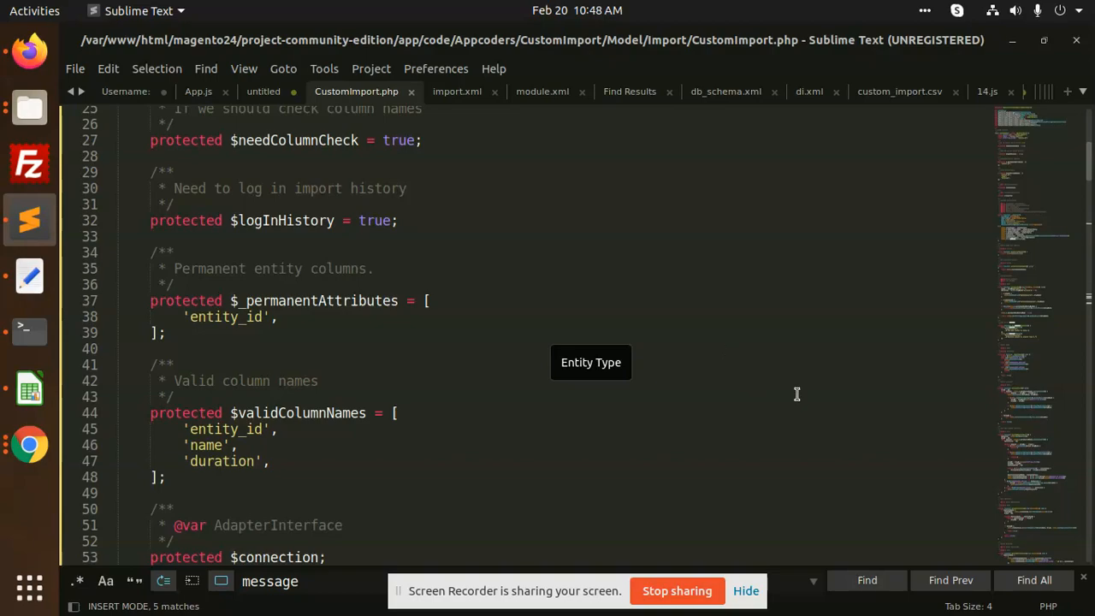